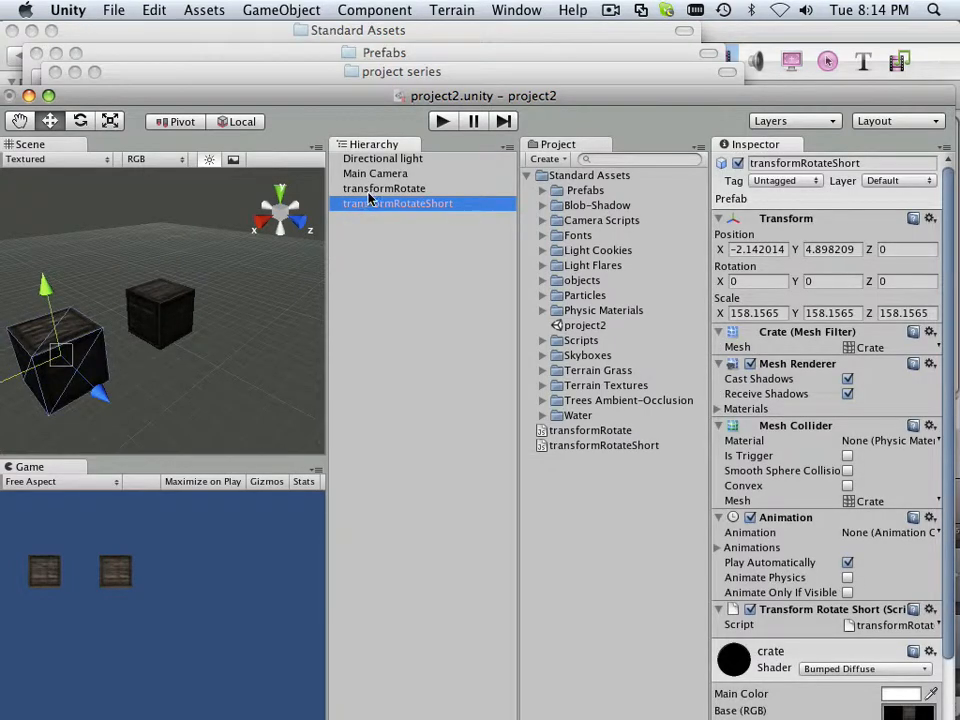
# - Duplicate the transformRotate crate in the Hierarchy so a third crate joins the row
pyautogui.click(384, 188)
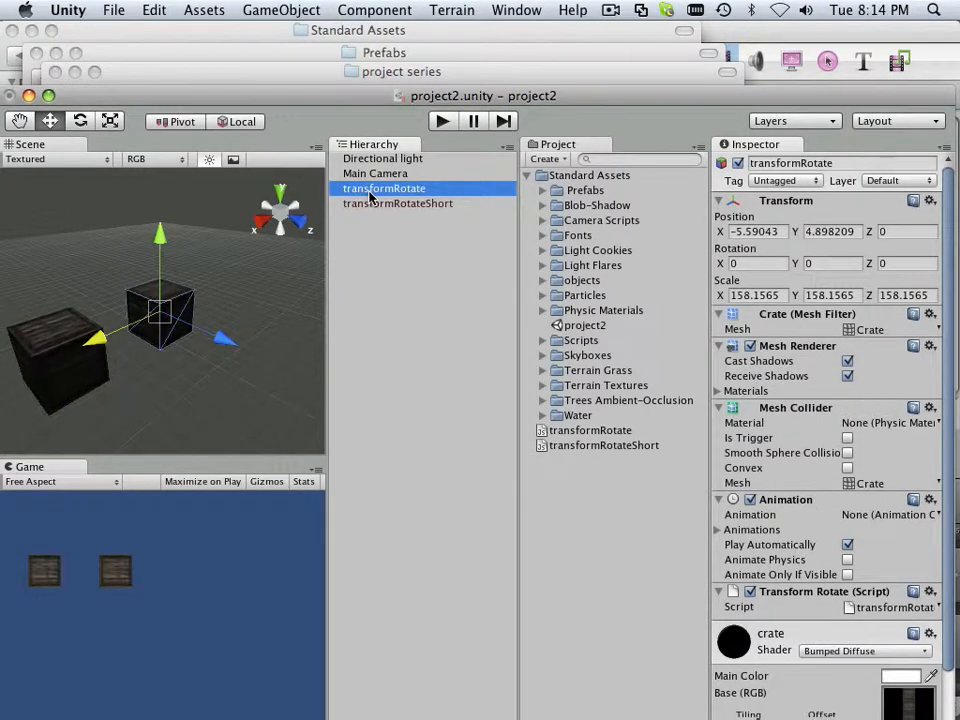
pyautogui.rightClick(384, 188)
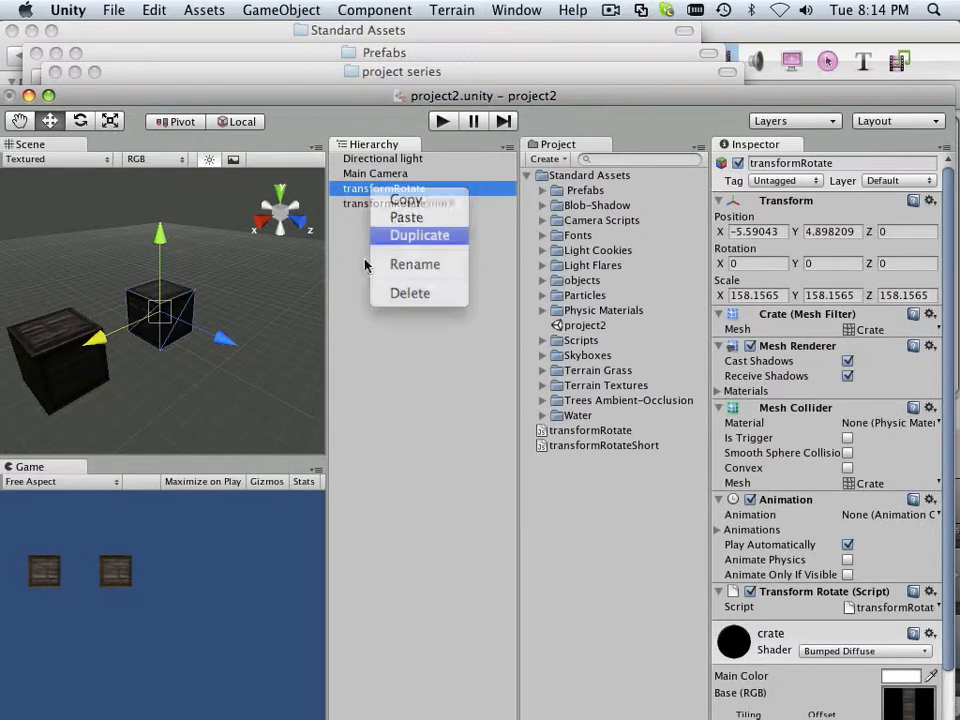
pyautogui.click(420, 234)
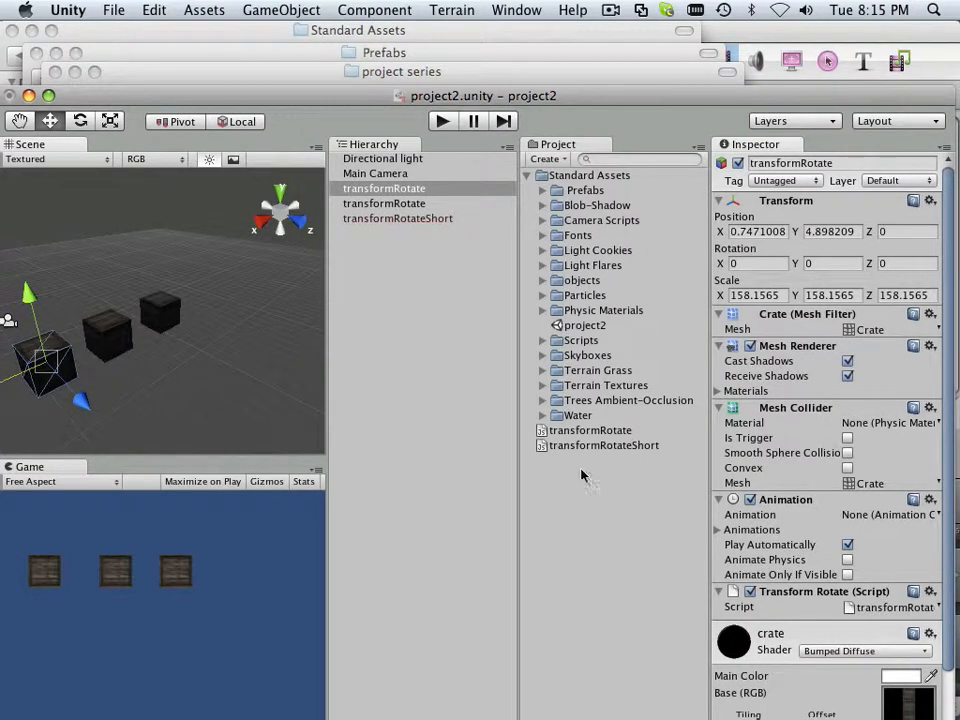
# - Bring up the context menu for the transformRotateShort script asset in the Project panel
pyautogui.click(602, 444)
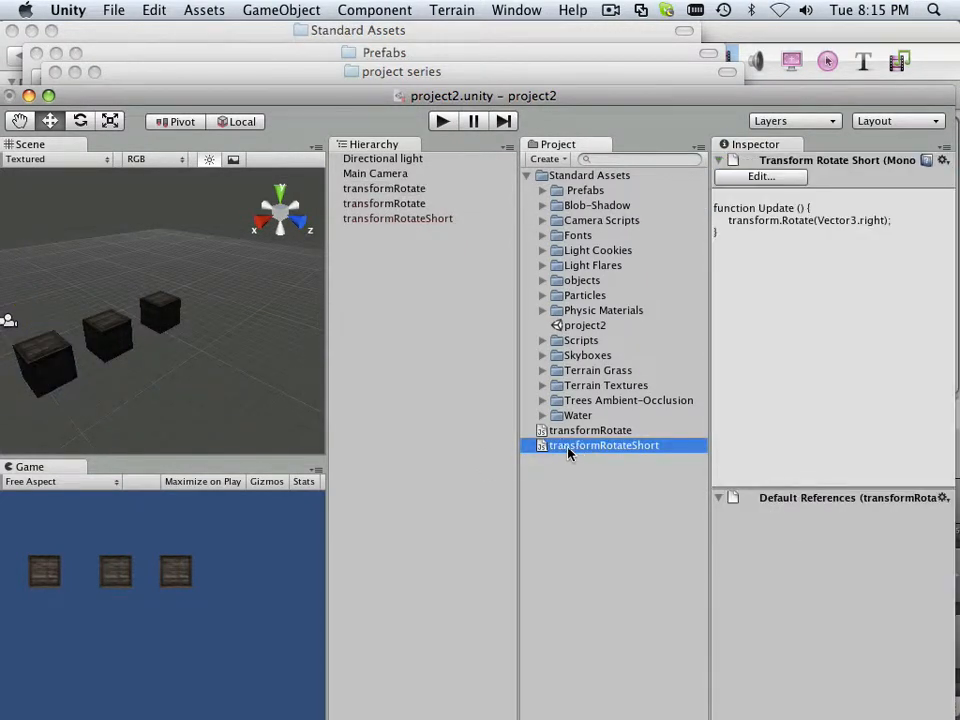
pyautogui.rightClick(604, 444)
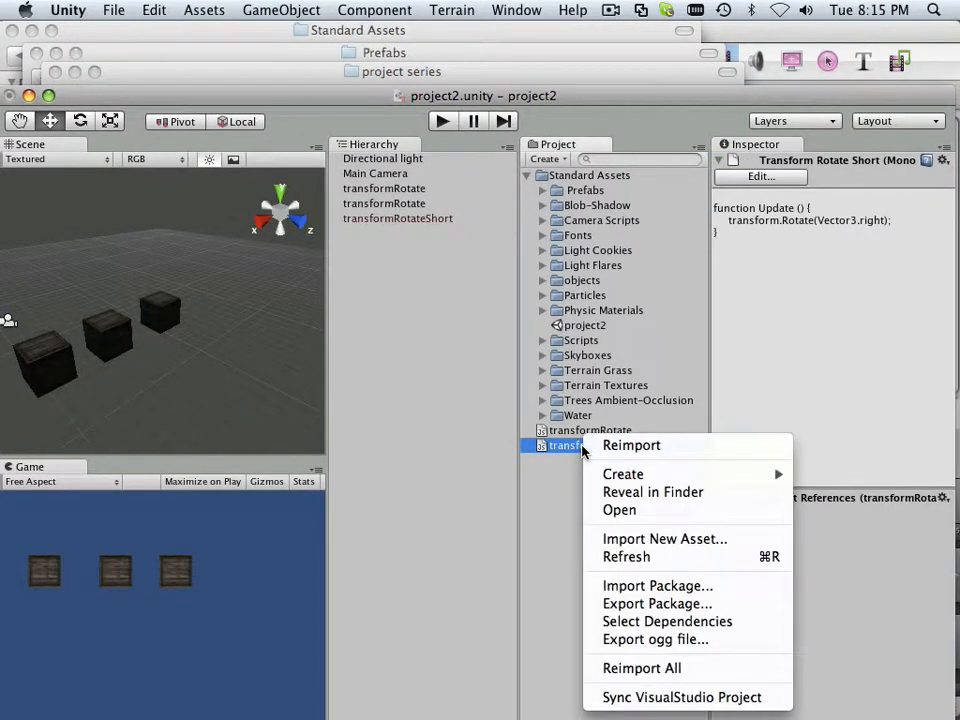
# - Reveal transformRotateShort.js in Finder and duplicate it in the Assets folder
pyautogui.click(652, 492)
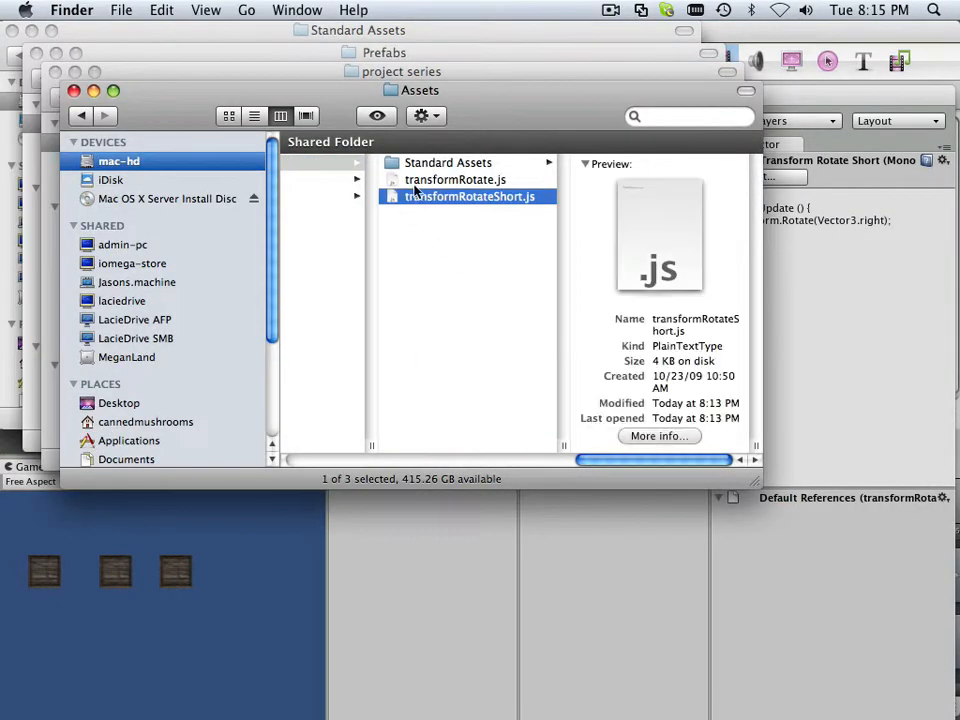
pyautogui.rightClick(468, 196)
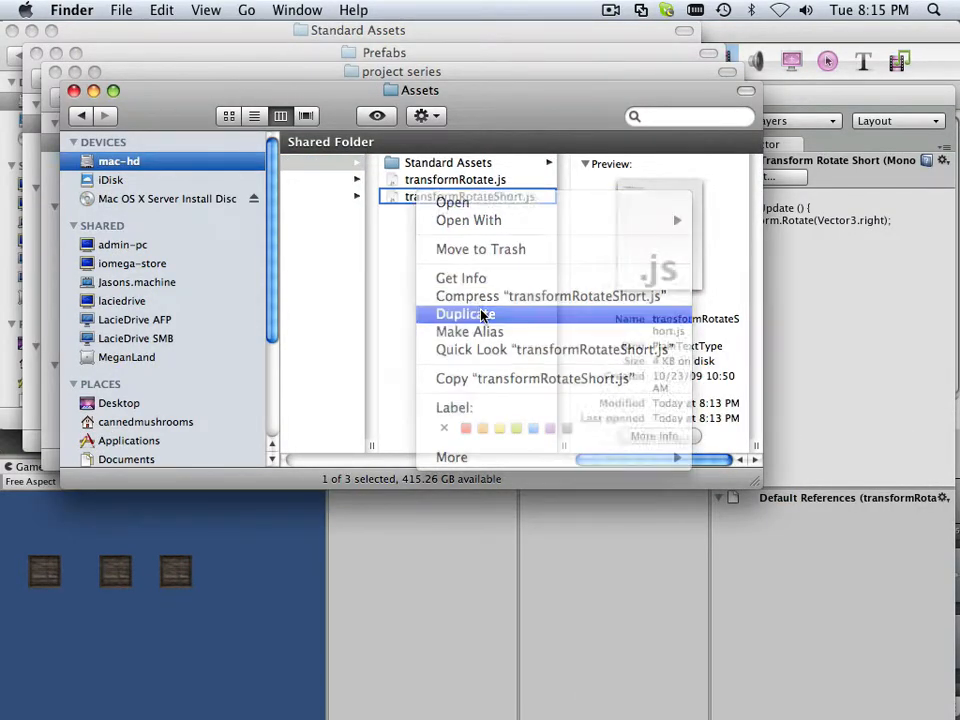
pyautogui.click(464, 314)
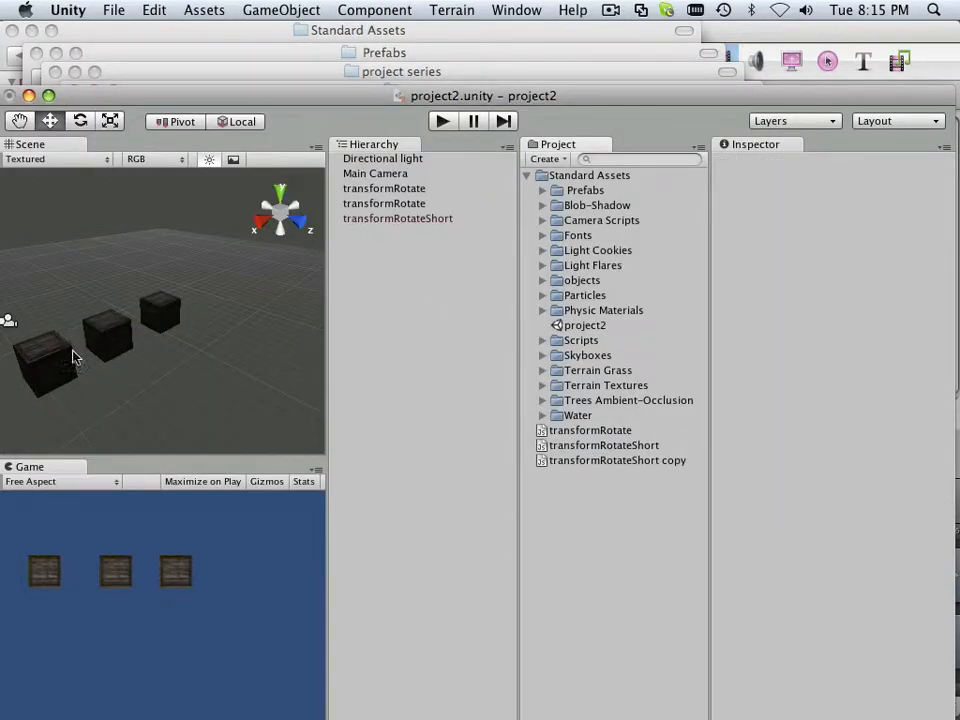
# - Shift the duplicated crate further along the row and rename it transformRotateDelta
pyautogui.click(384, 188)
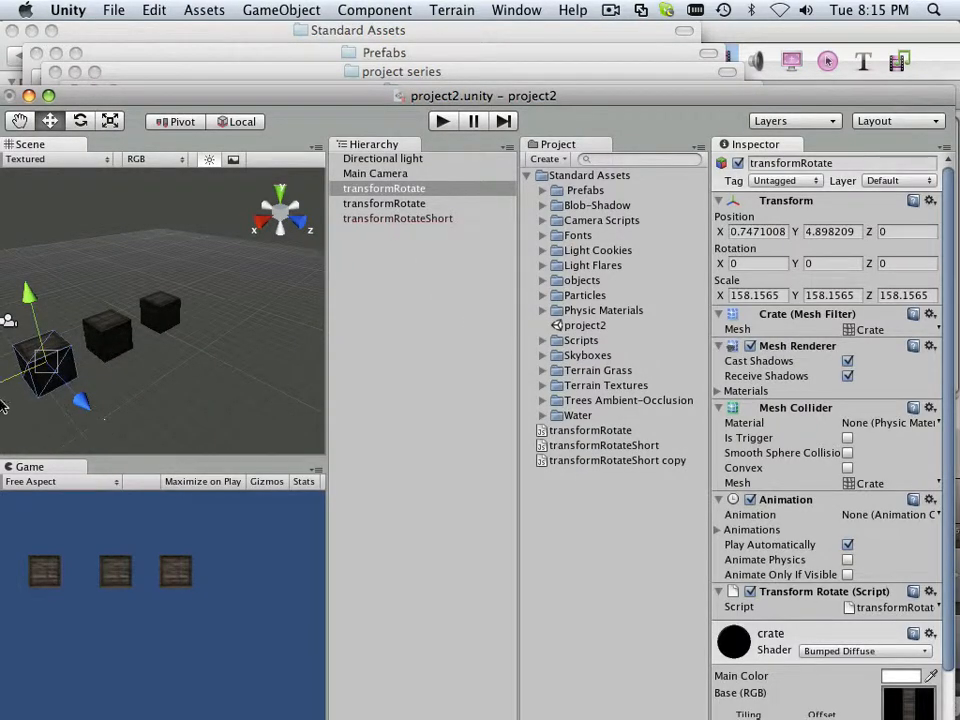
pyautogui.moveTo(60, 370); pyautogui.dragTo(50, 360)
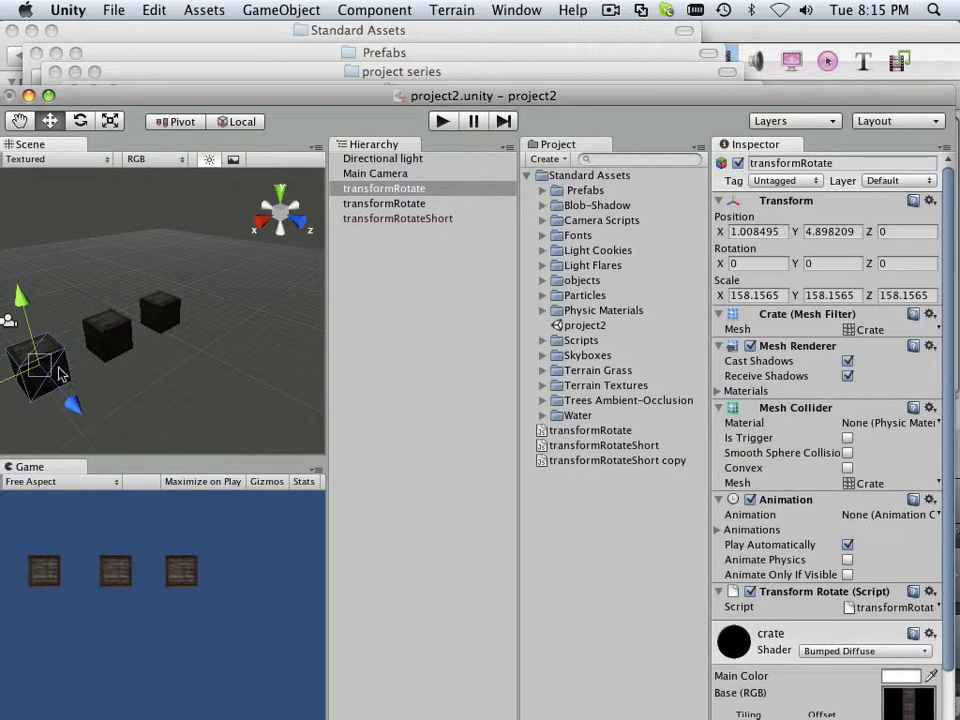
pyautogui.click(384, 188)
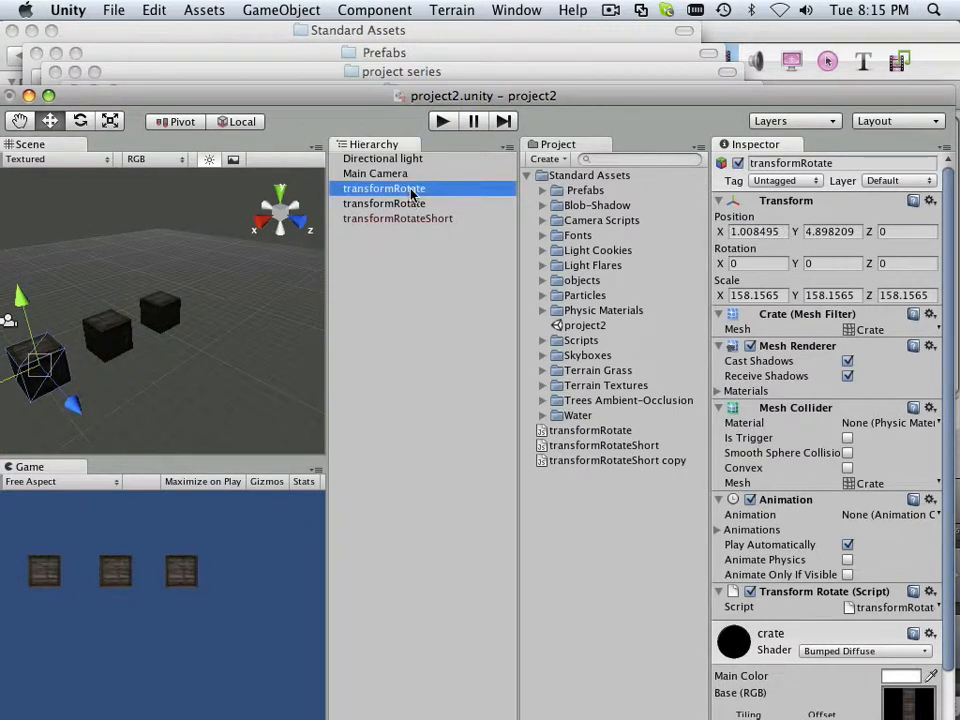
pyautogui.doubleClick(384, 188)
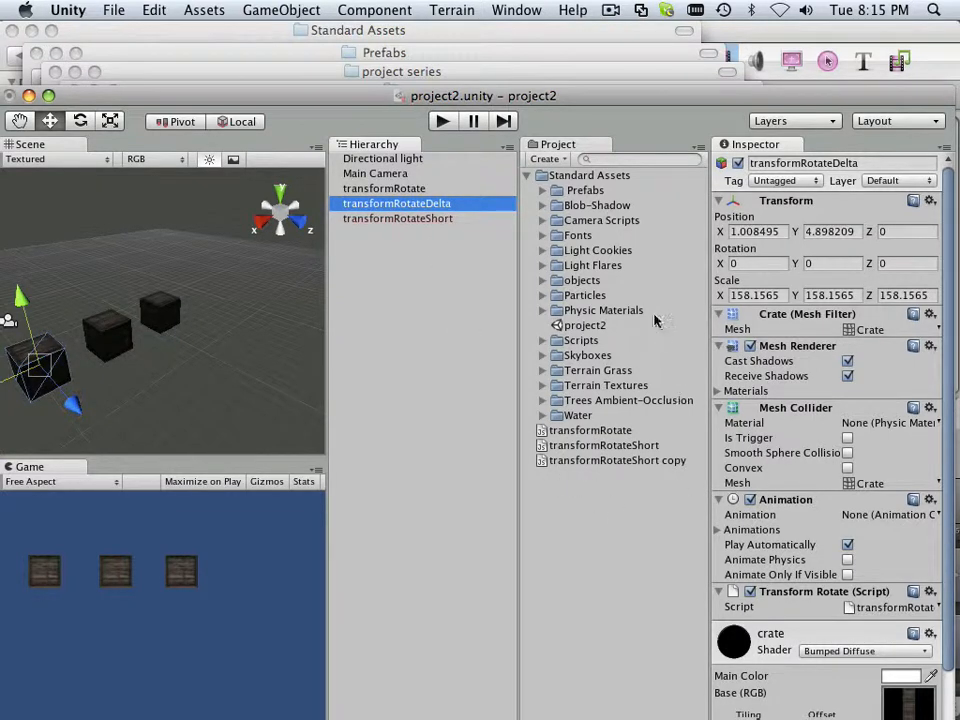
pyautogui.moveTo(650, 312)
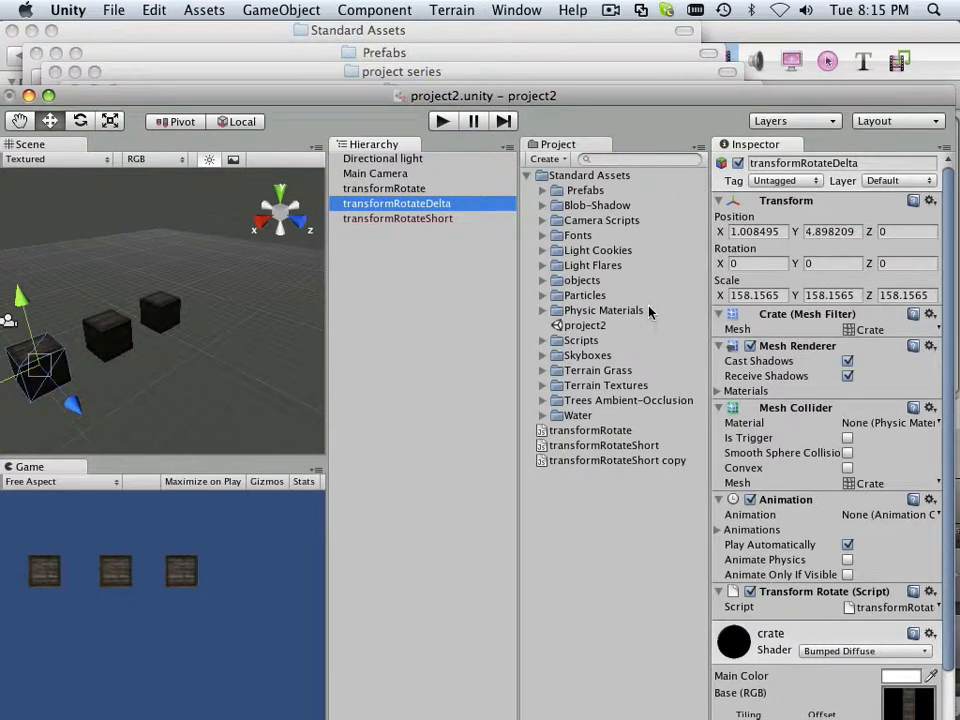
pyautogui.moveTo(604, 232)
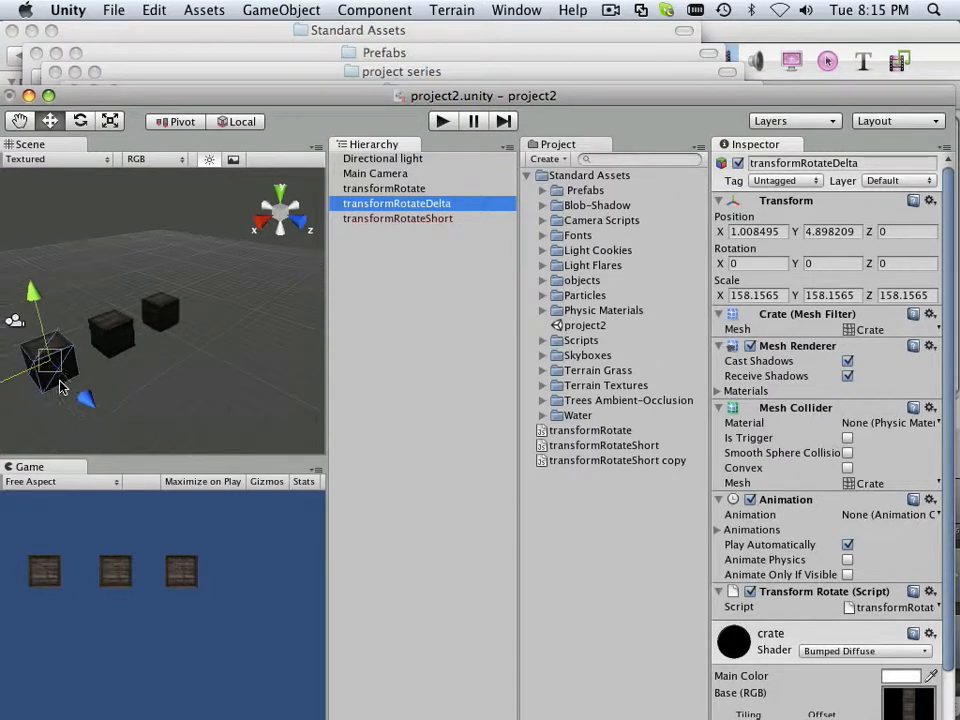
# - Rename the 'transformRotateShort copy' script asset to transformRotateDelta
pyautogui.click(616, 460)
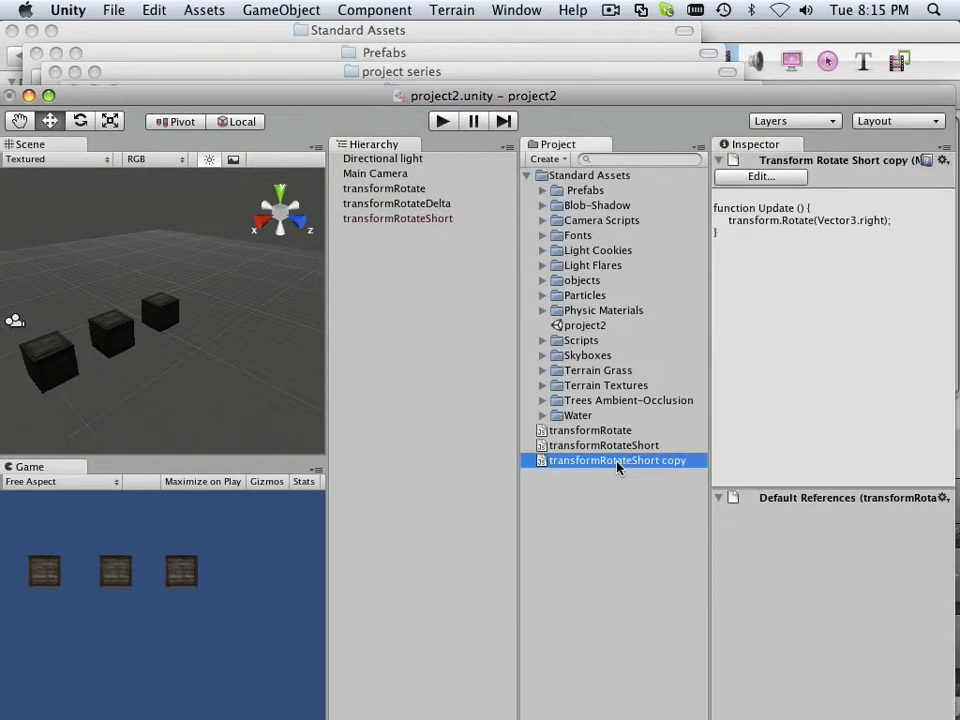
pyautogui.doubleClick(616, 460)
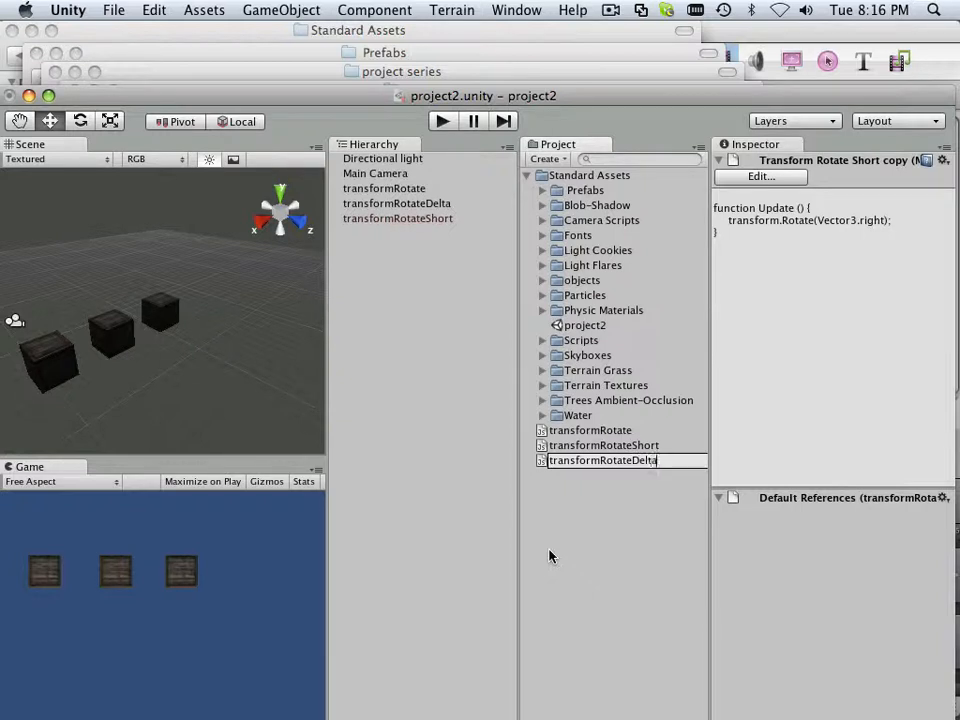
pyautogui.click(602, 444)
pyautogui.write('var')
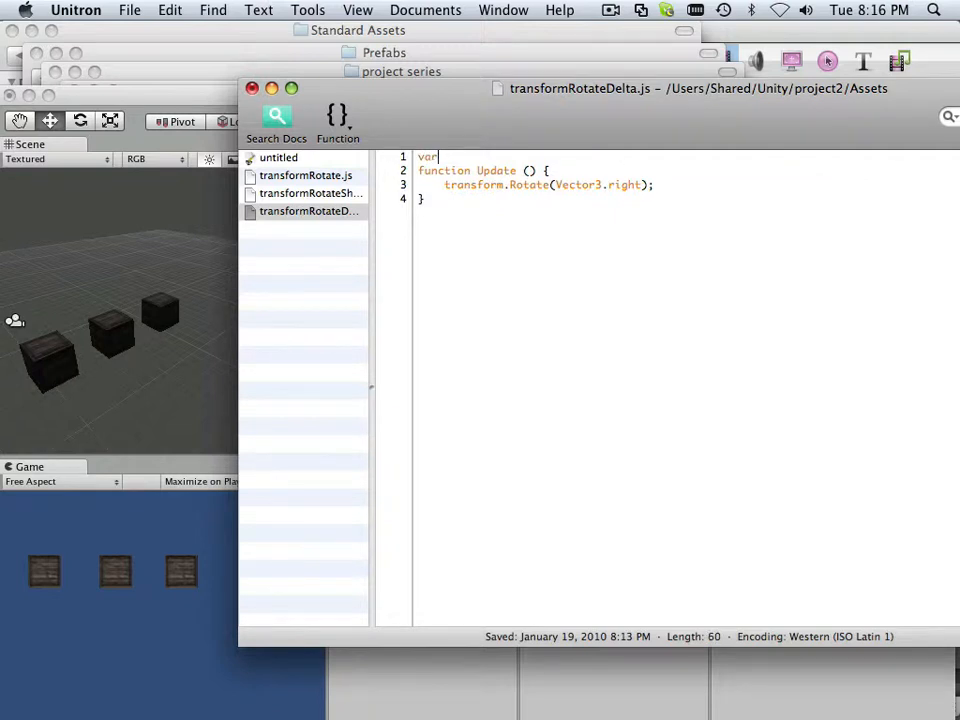
# - Add the line 'var speed: int=5;' at the top of transformRotateDelta.js
pyautogui.write('s')
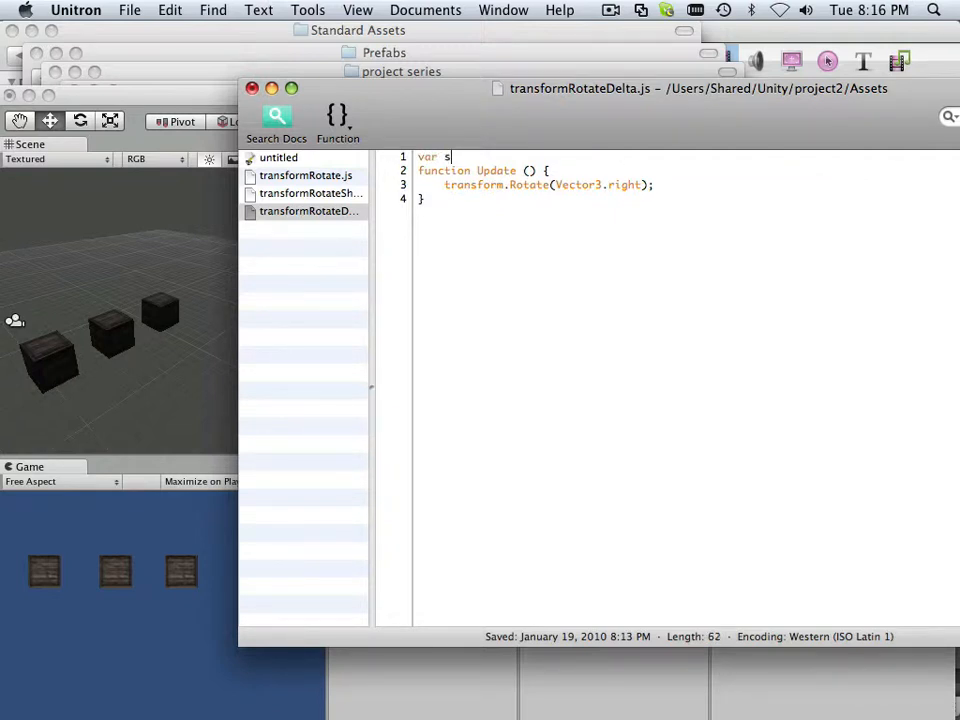
pyautogui.write('peed')
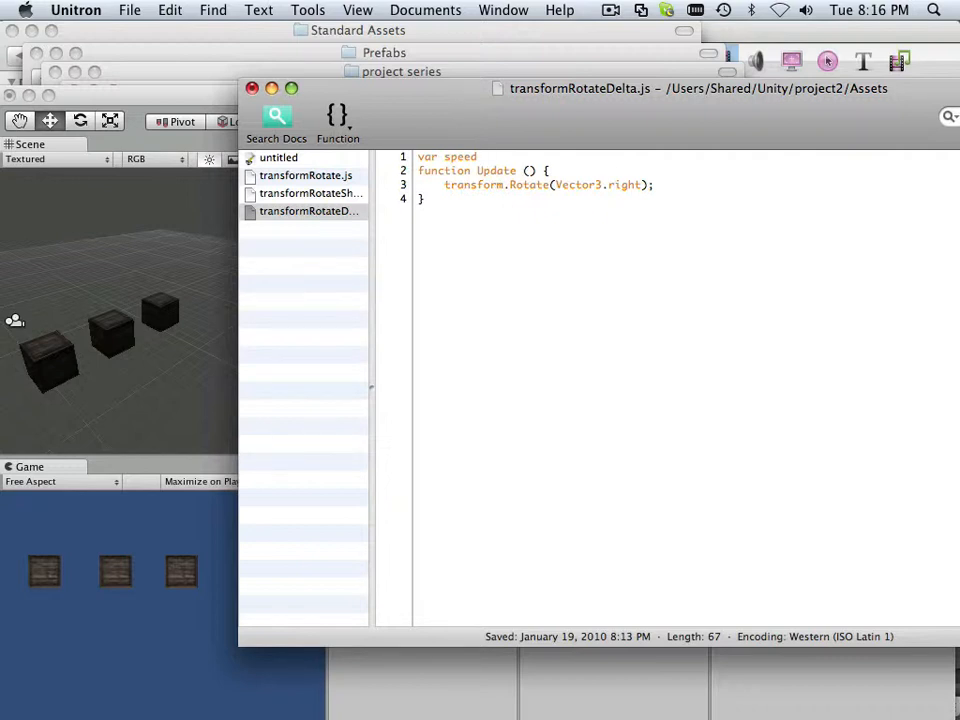
pyautogui.press('Backspace')
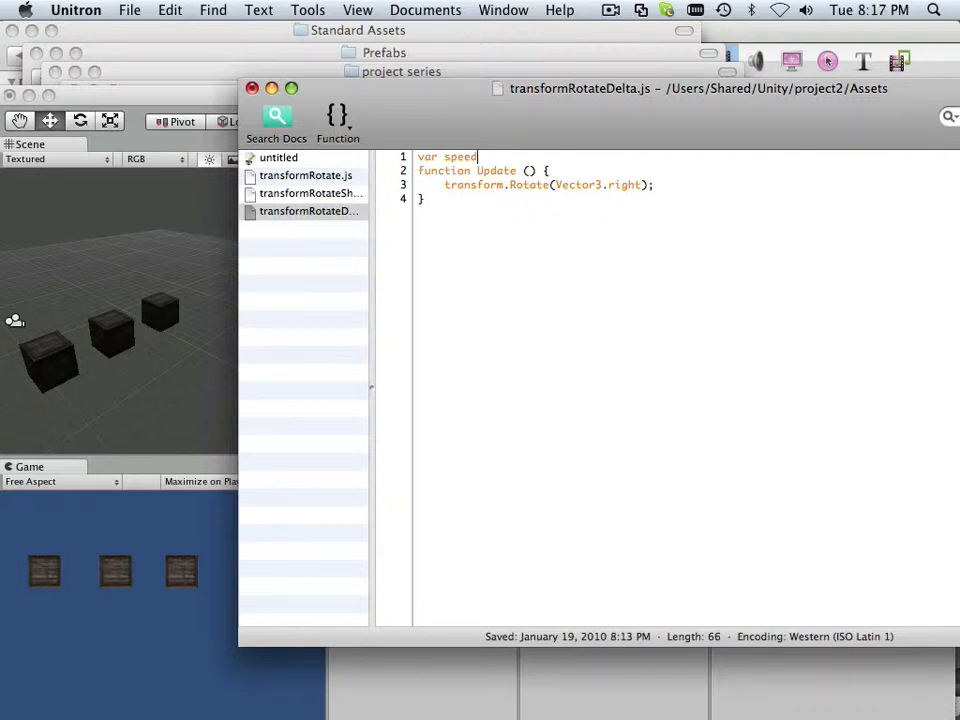
pyautogui.write(':')
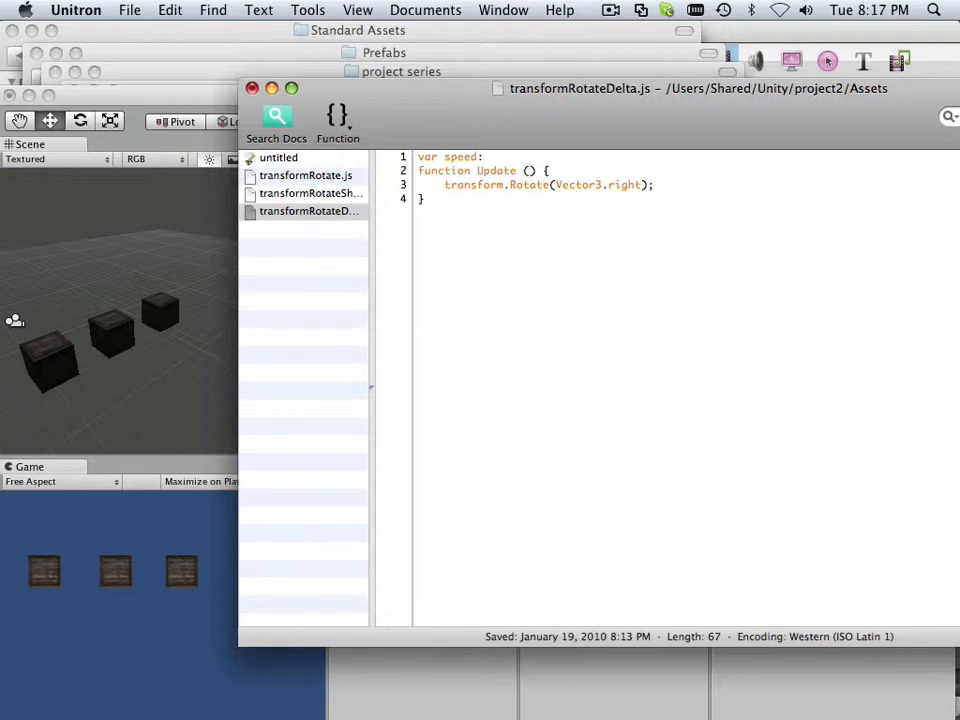
pyautogui.write('in')
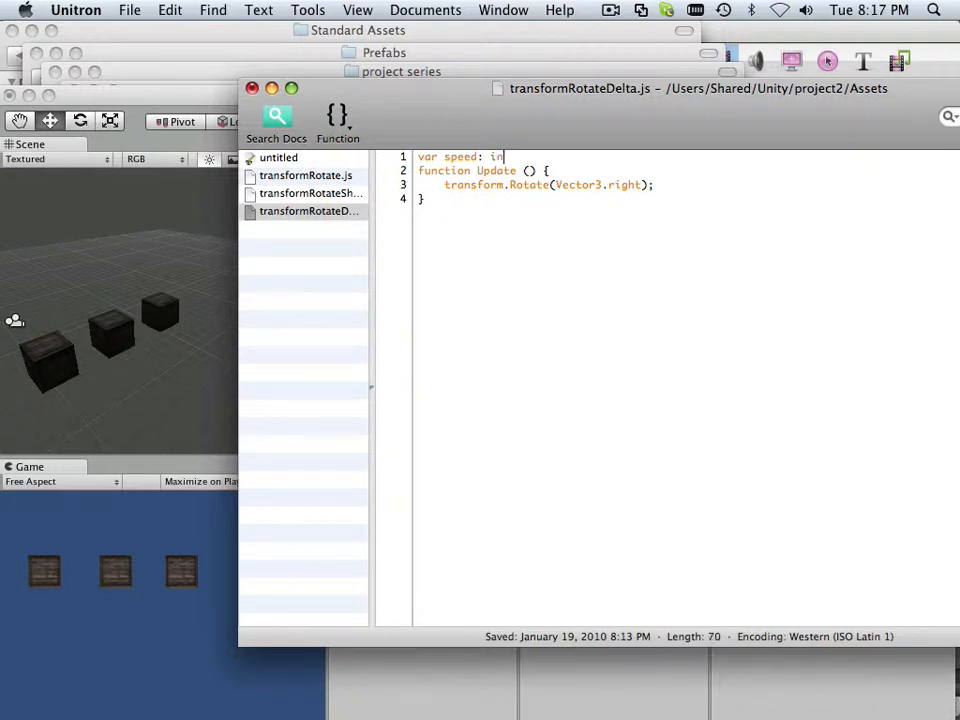
pyautogui.write('t')
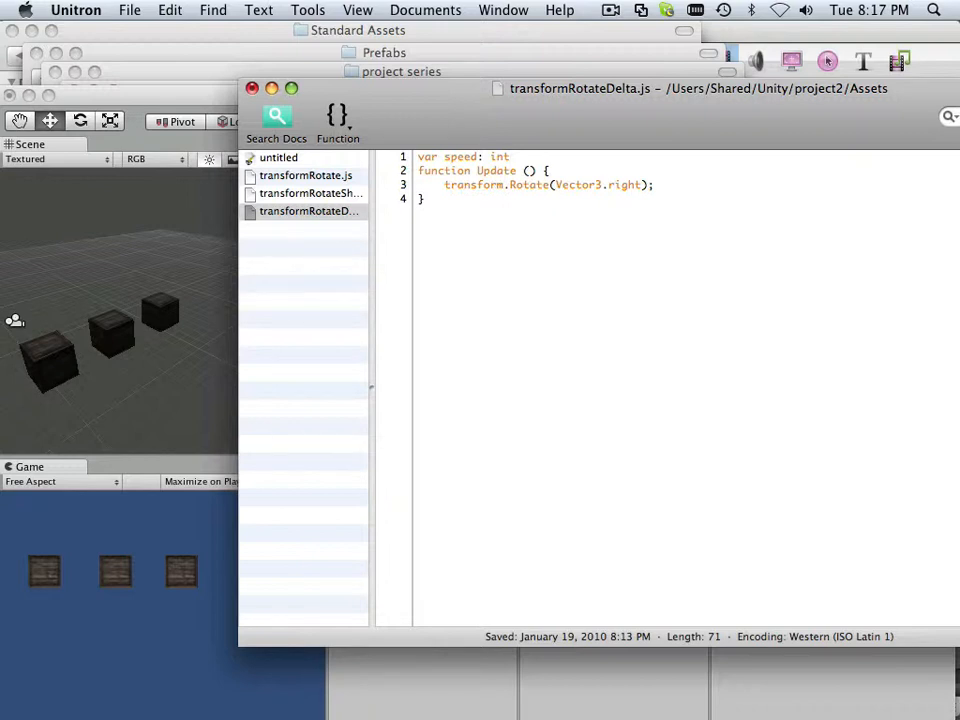
pyautogui.write('=5')
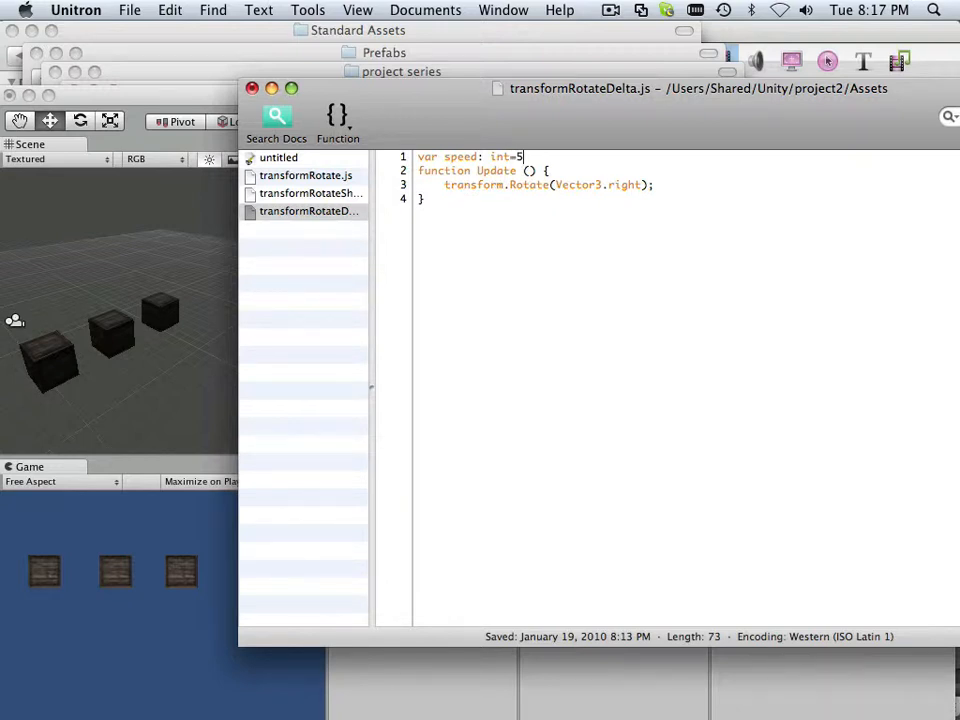
pyautogui.write(';')
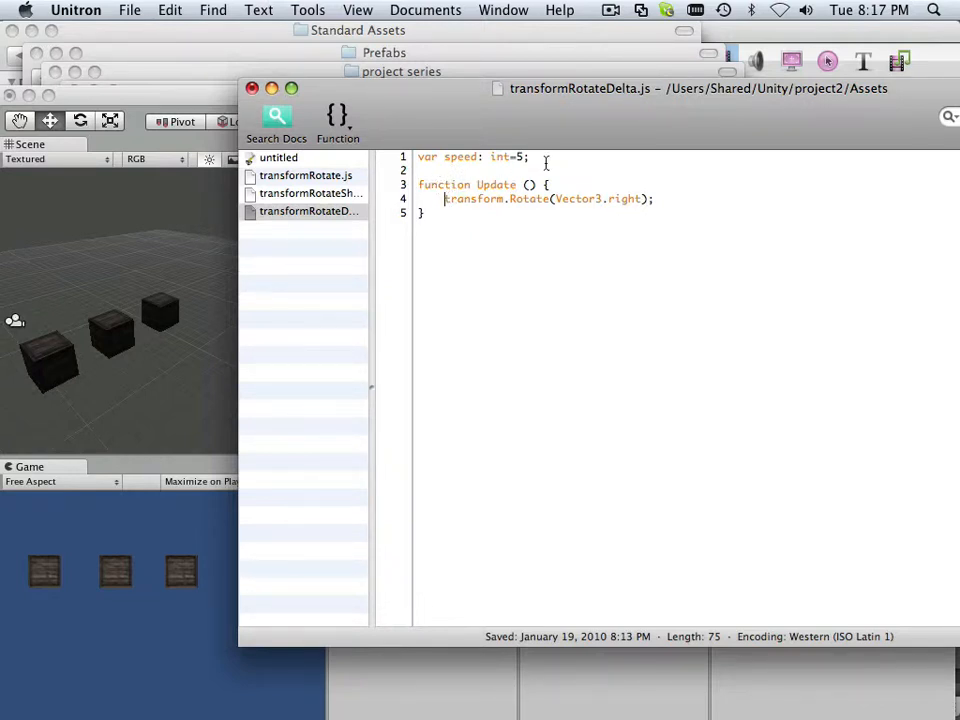
pyautogui.tripleClick(470, 156)
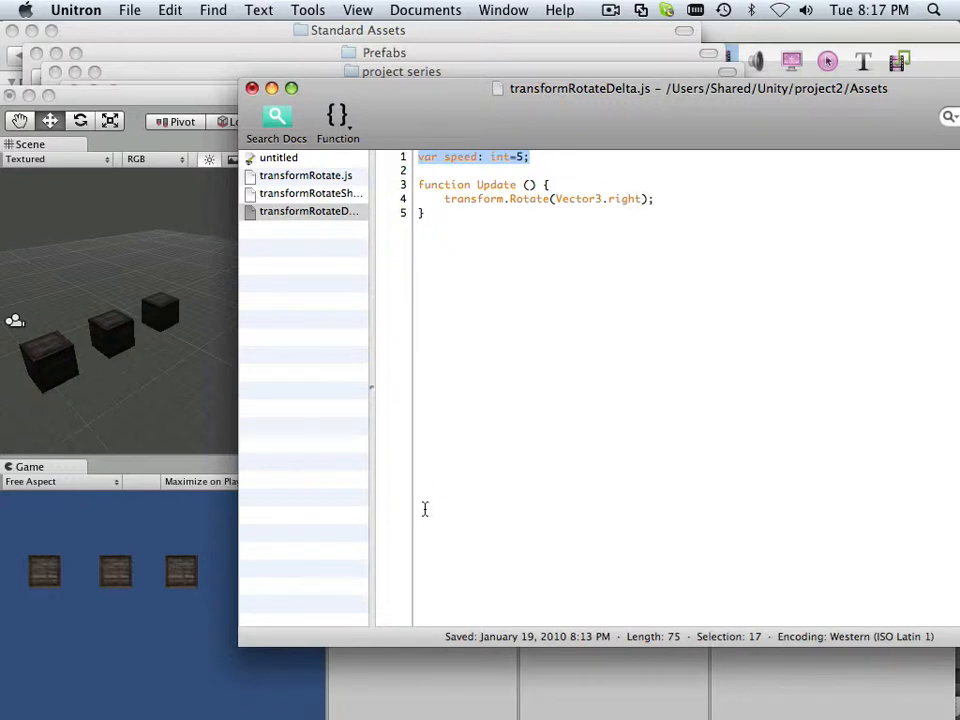
pyautogui.moveTo(460, 212)
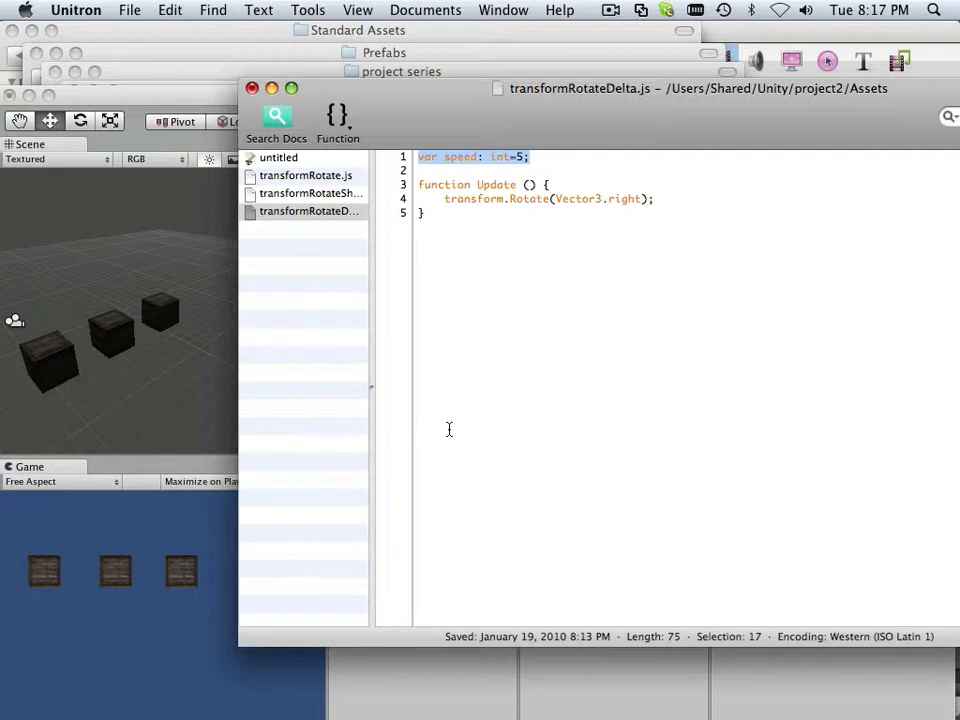
pyautogui.moveTo(440, 272)
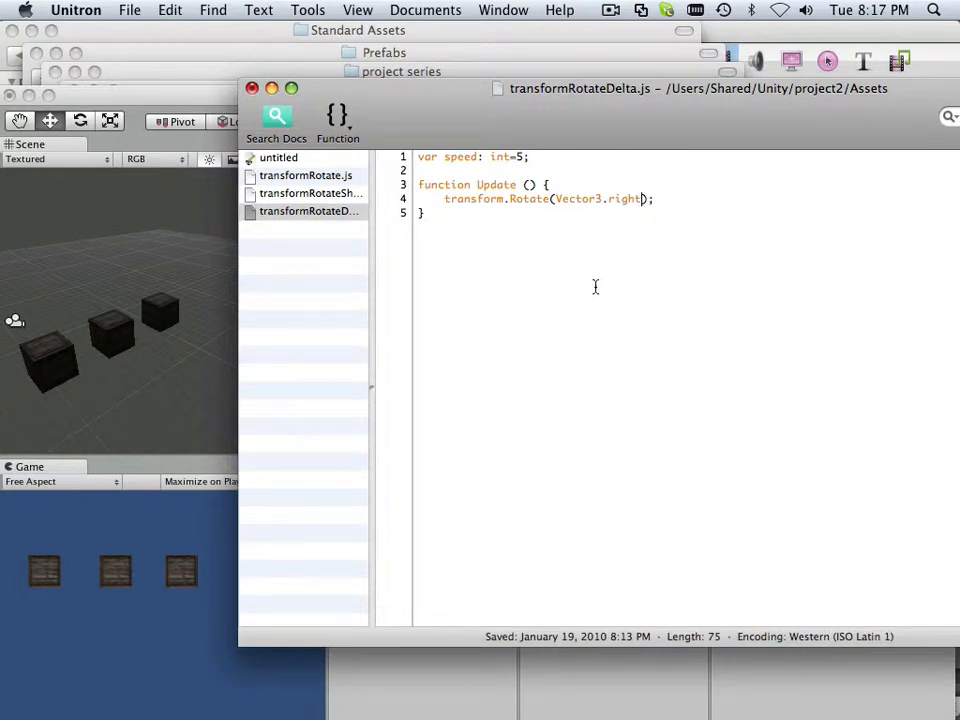
pyautogui.moveTo(520, 232)
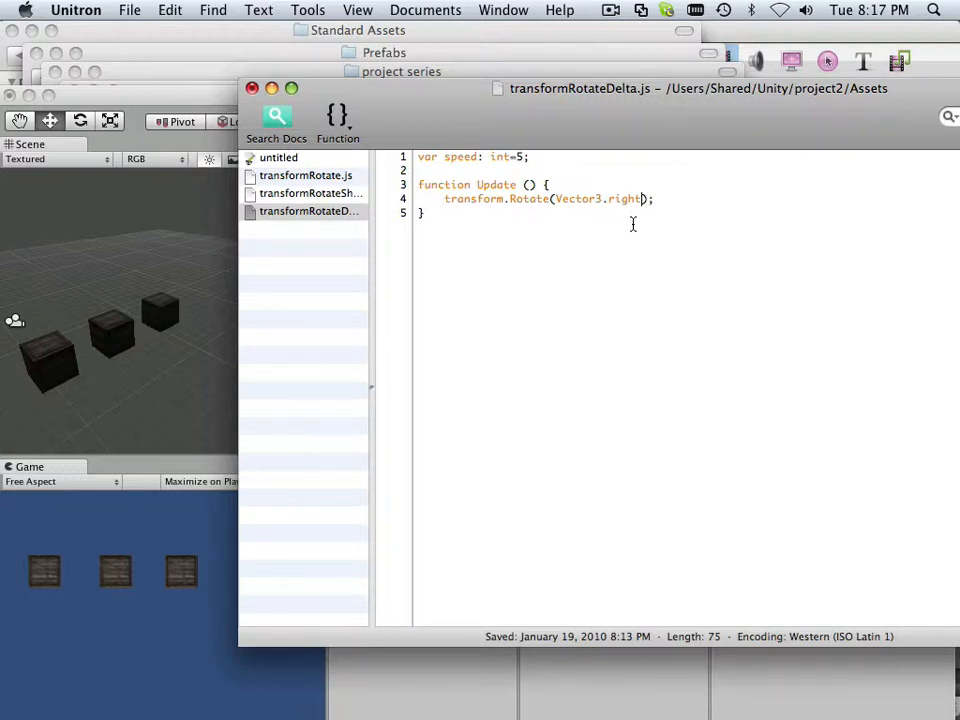
# - Multiply Vector3.right by Time.deltaTime inside the transform.Rotate call
pyautogui.write('*')
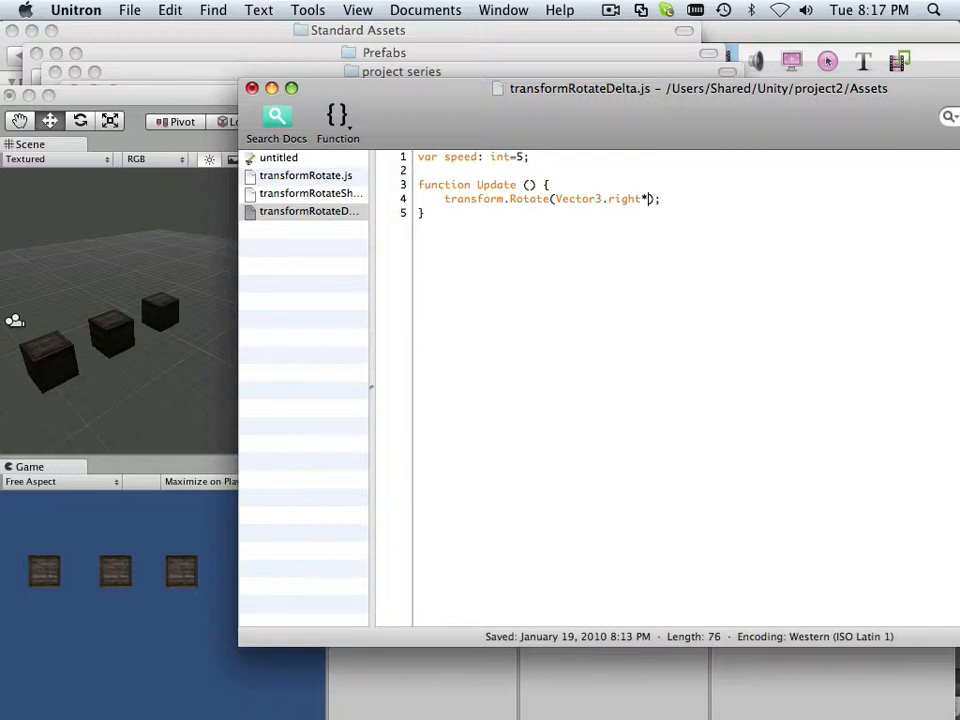
pyautogui.write('Time')
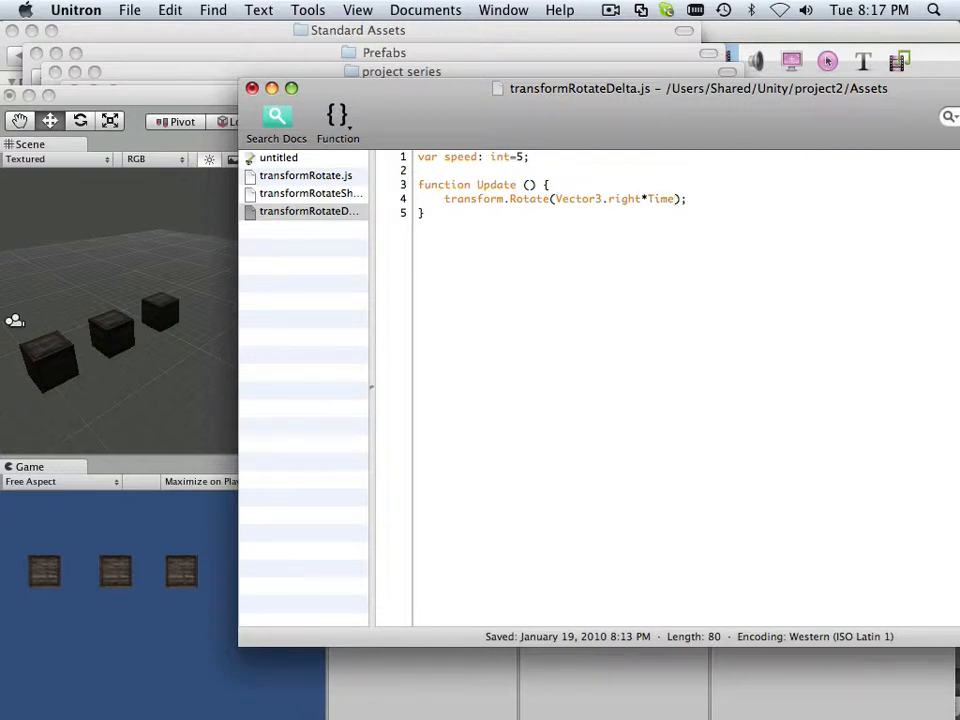
pyautogui.write('del')
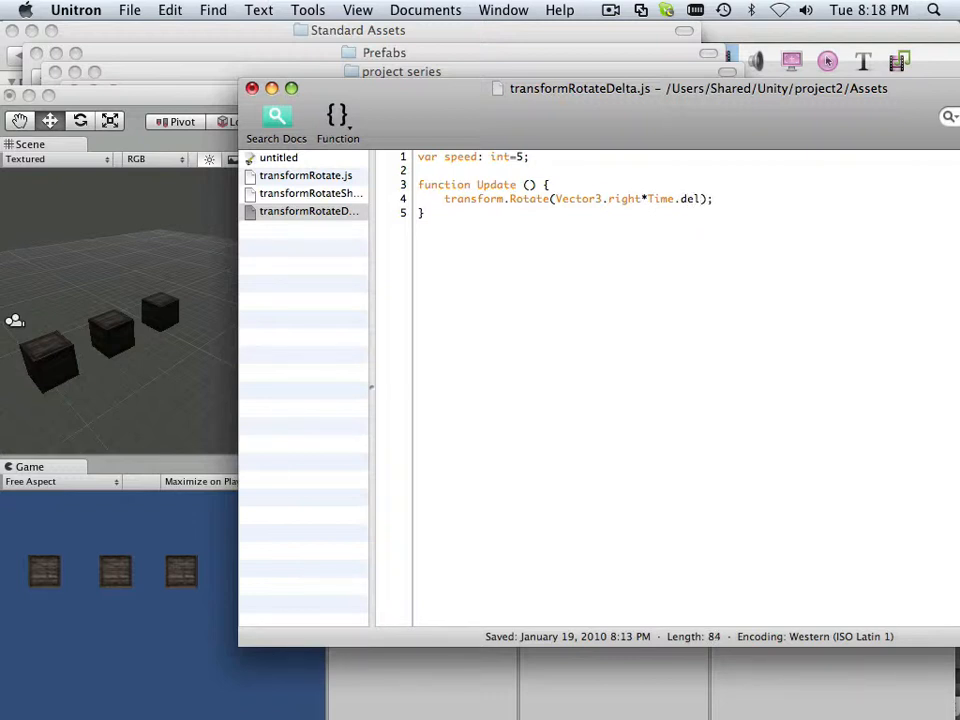
pyautogui.write('t')
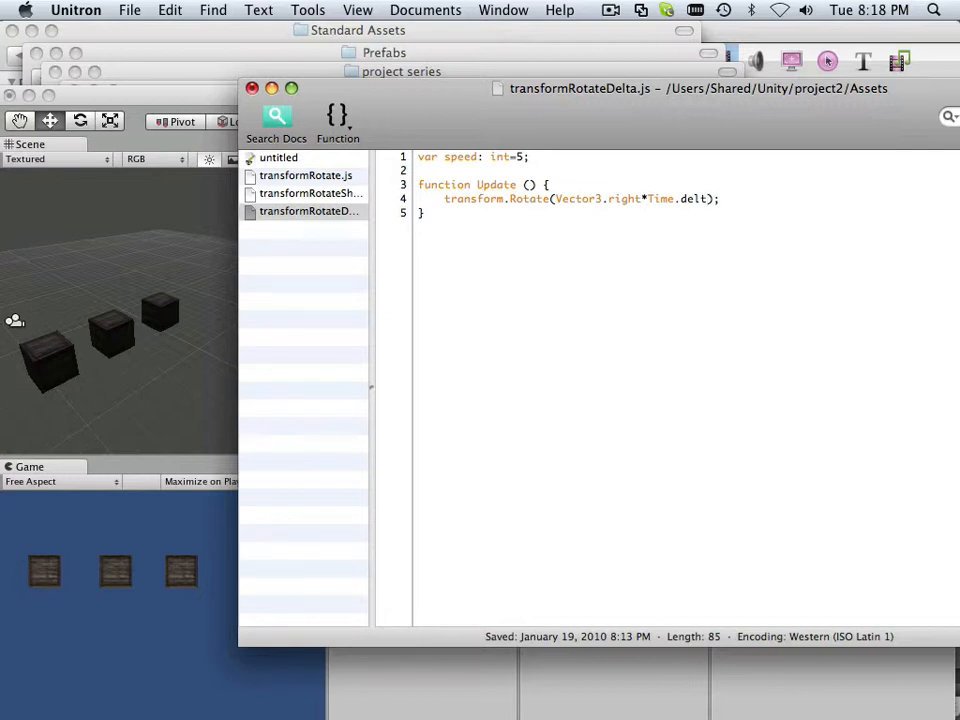
pyautogui.write('aTime')
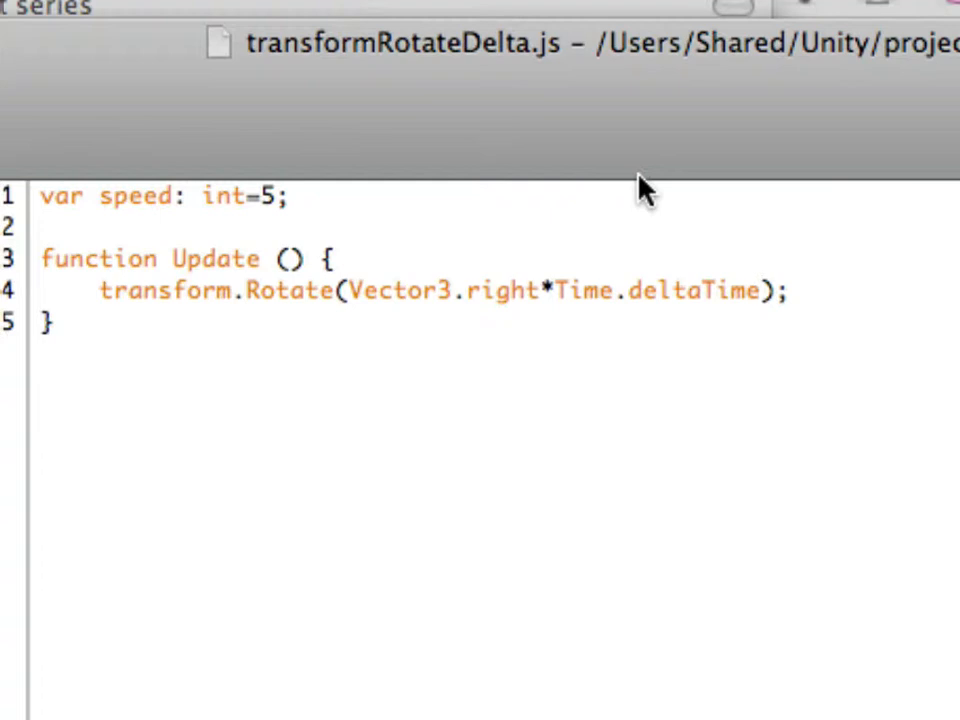
# - Append '*speed' so the Rotate call reads Vector3.right*Time.deltaTime*speed
pyautogui.click(762, 292)
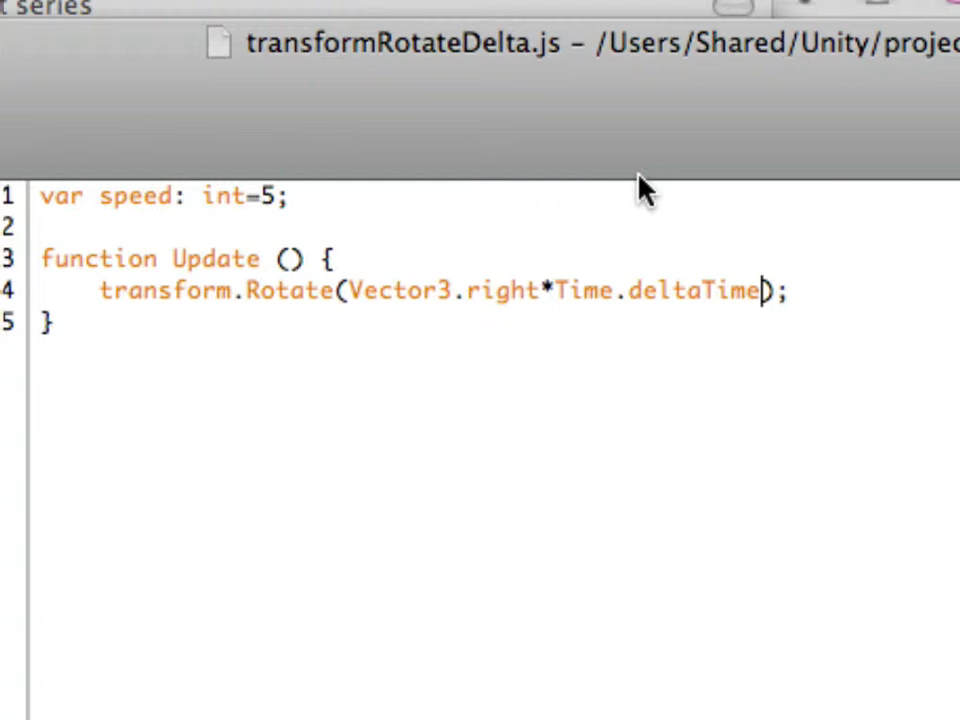
pyautogui.write('*')
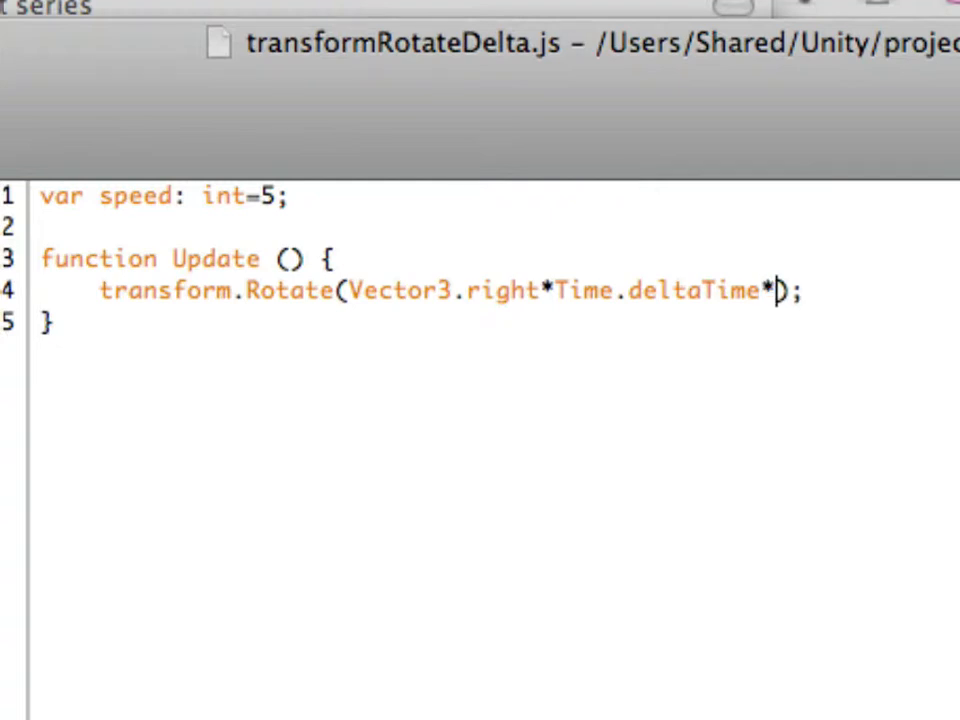
pyautogui.write('speed')
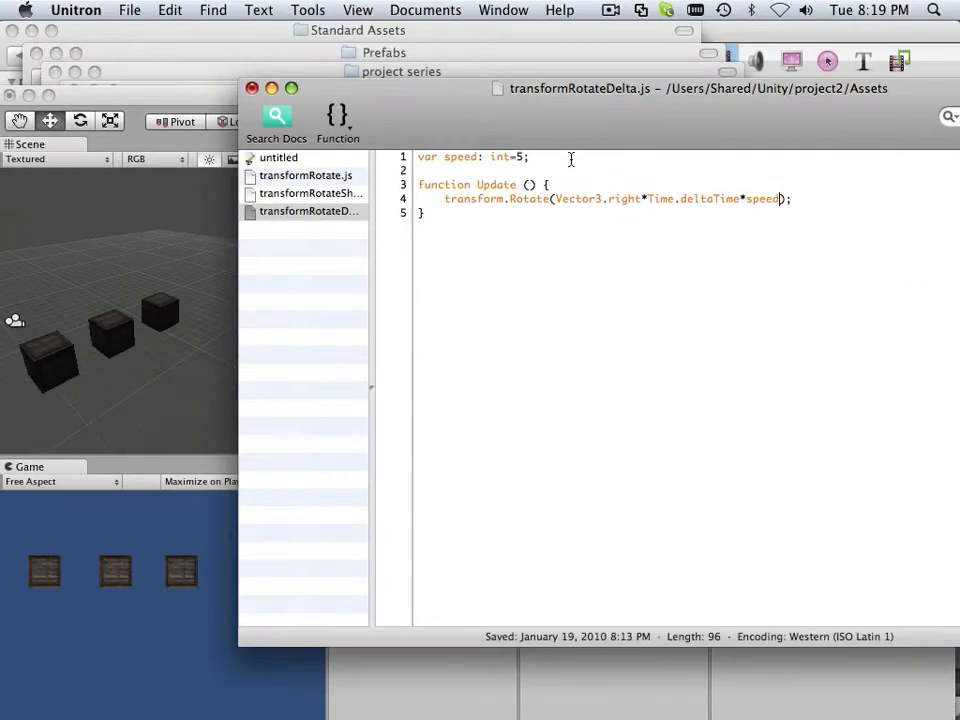
# - Save the edited transformRotateDelta script from Unitron
pyautogui.click(128, 10)
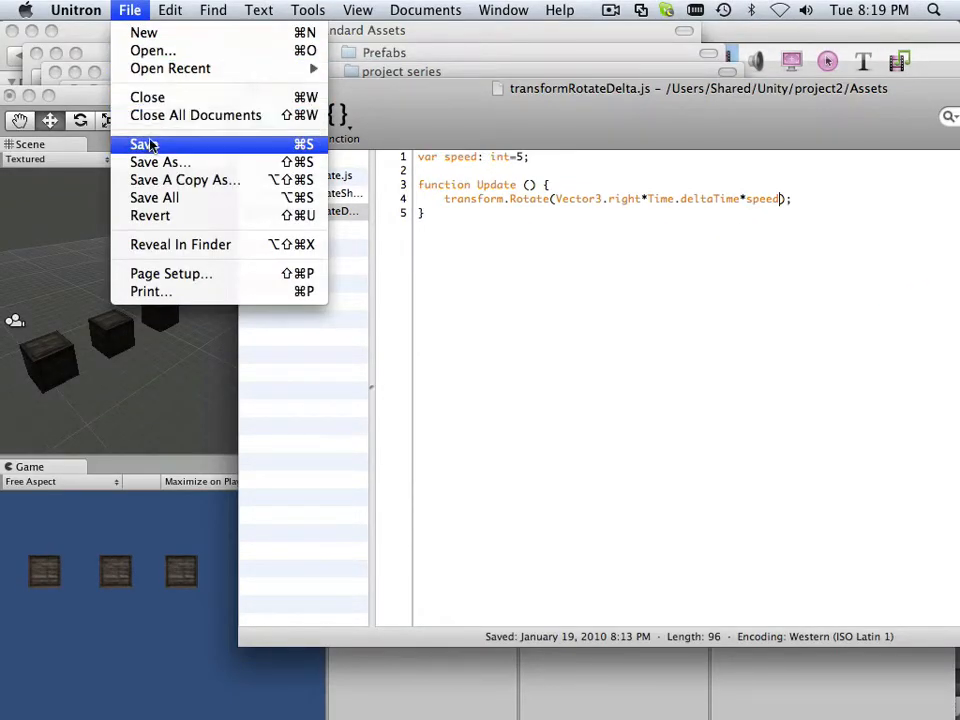
pyautogui.click(144, 144)
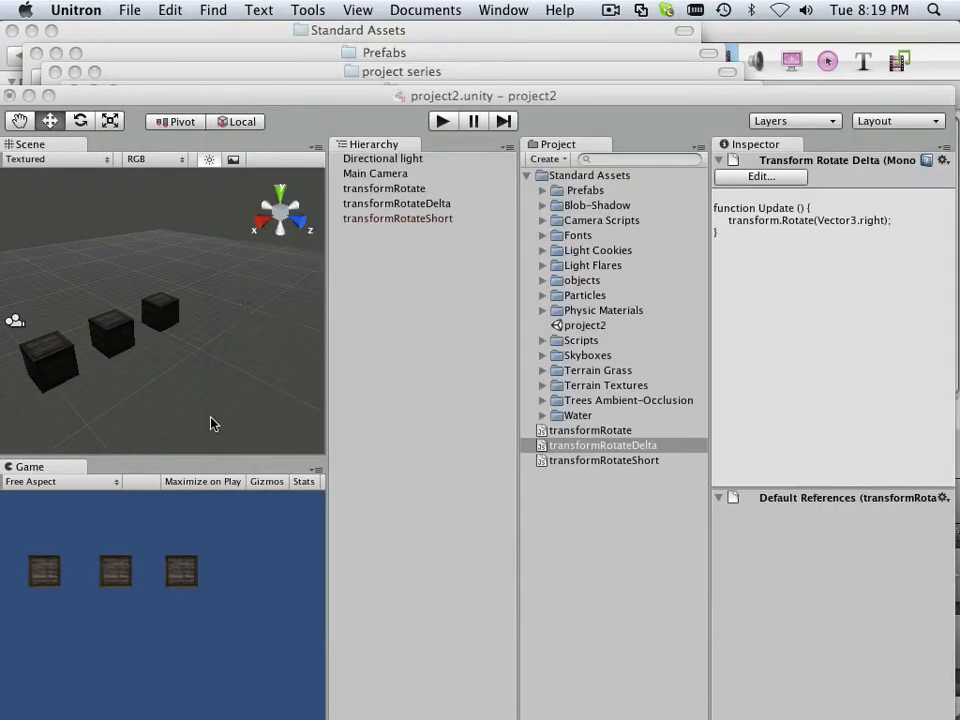
# - Remove the old Transform Rotate script component from the transformRotateDelta crate
pyautogui.click(396, 204)
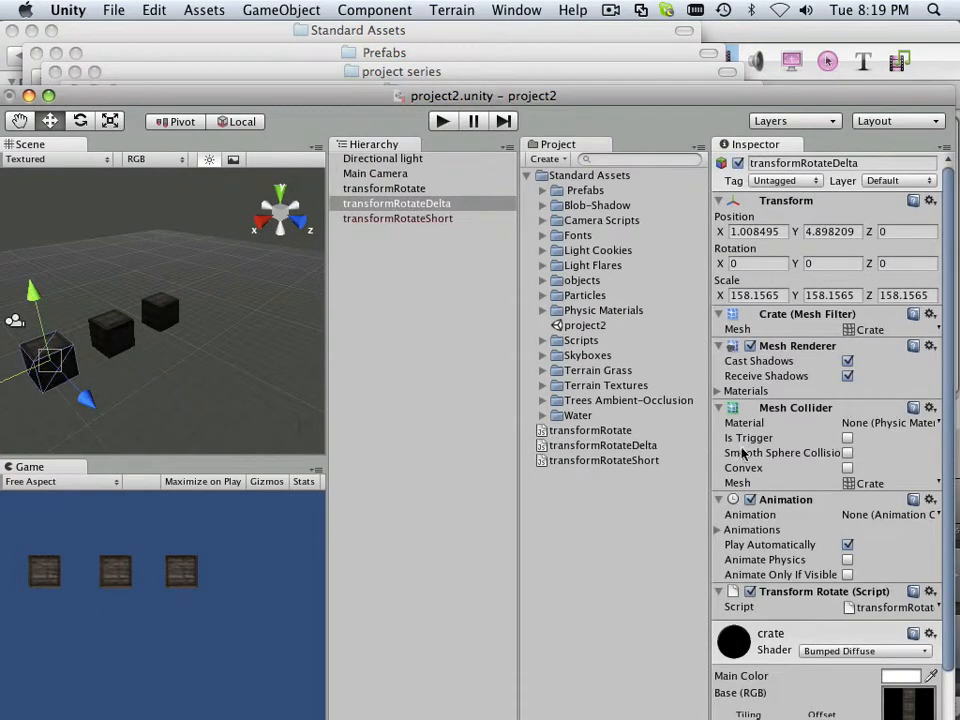
pyautogui.click(928, 592)
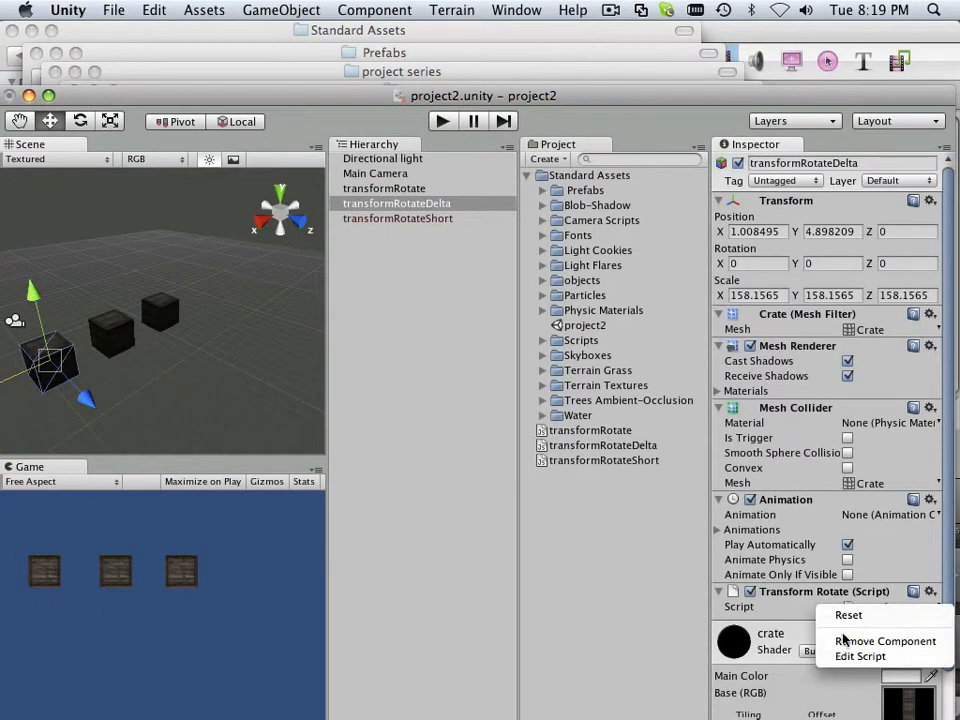
pyautogui.click(884, 640)
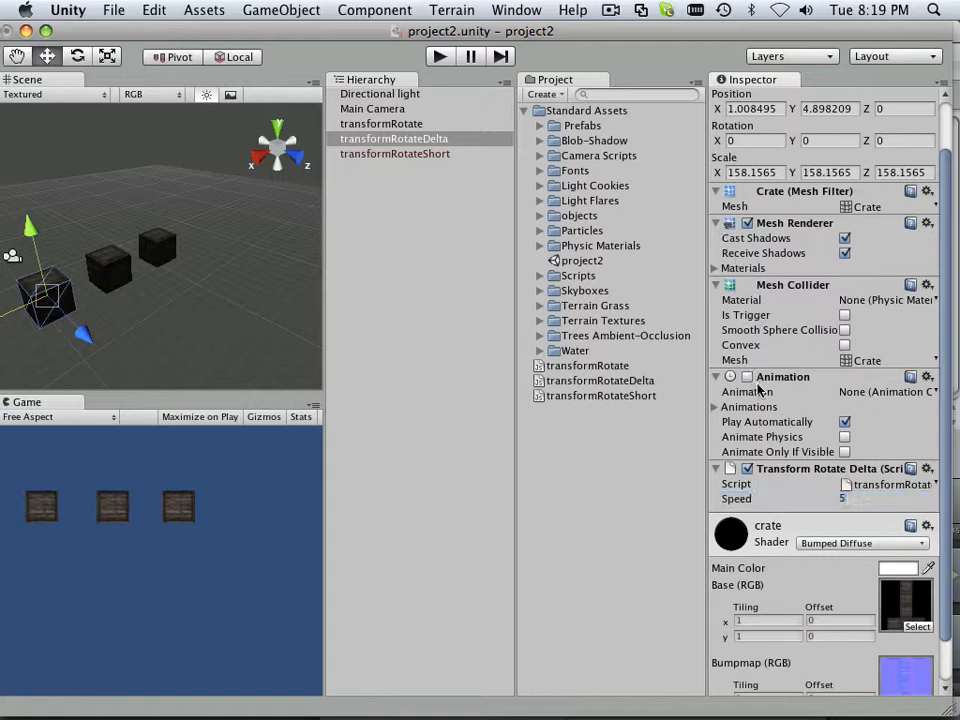
# - Re-enable the Animation component on the transformRotateDelta crate
pyautogui.click(748, 376)
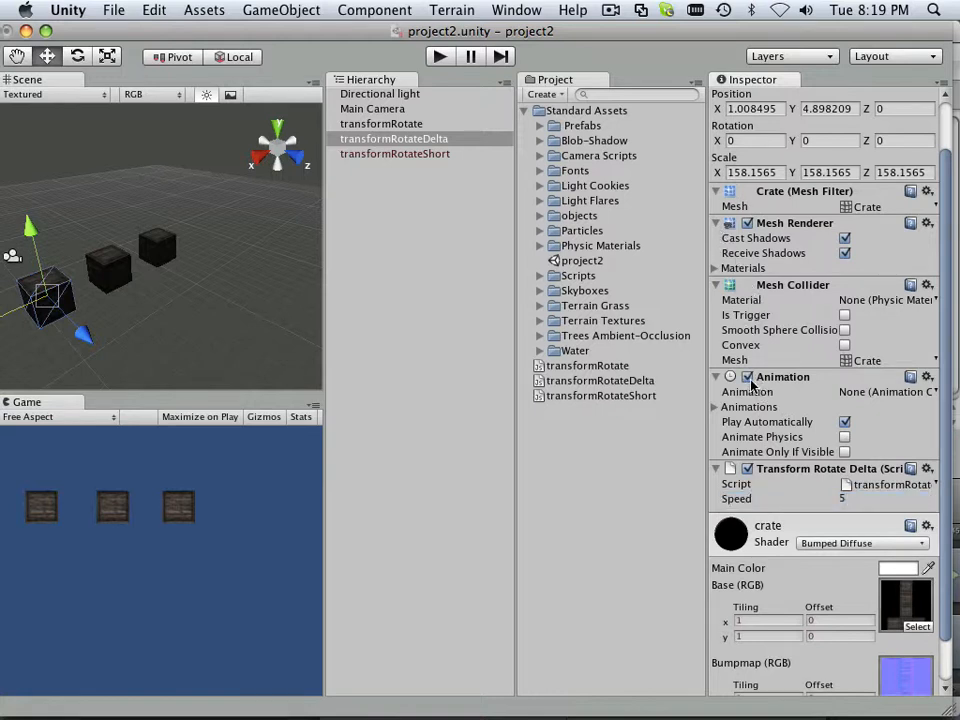
pyautogui.moveTo(756, 390)
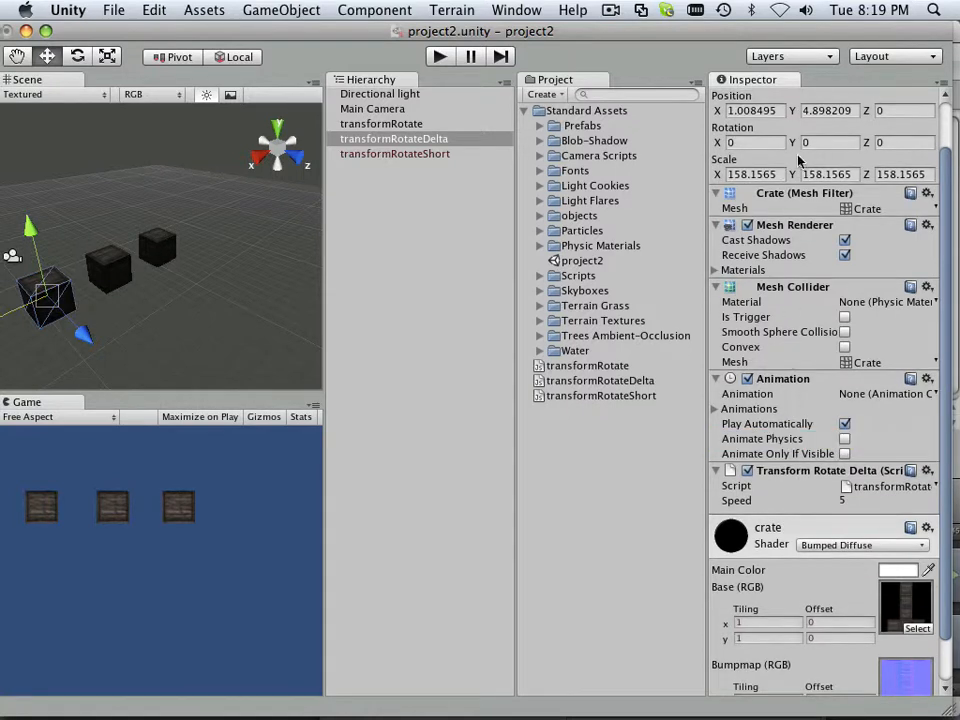
pyautogui.moveTo(850, 550)
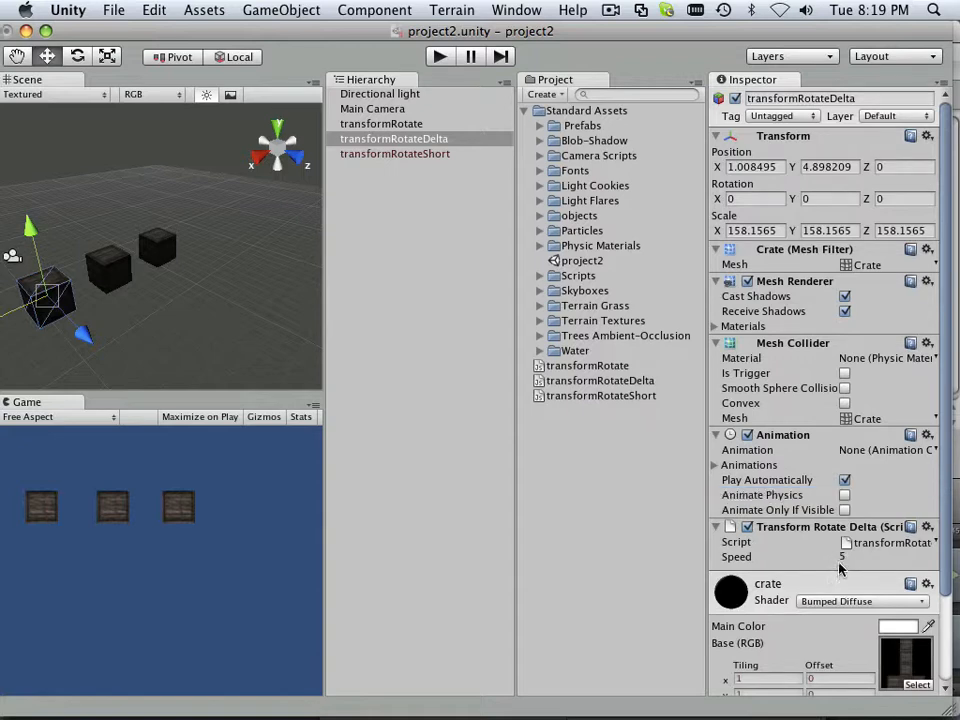
# - Run the scene, set the crate's Speed to 20, and run it again to watch it rotate
pyautogui.click(870, 556)
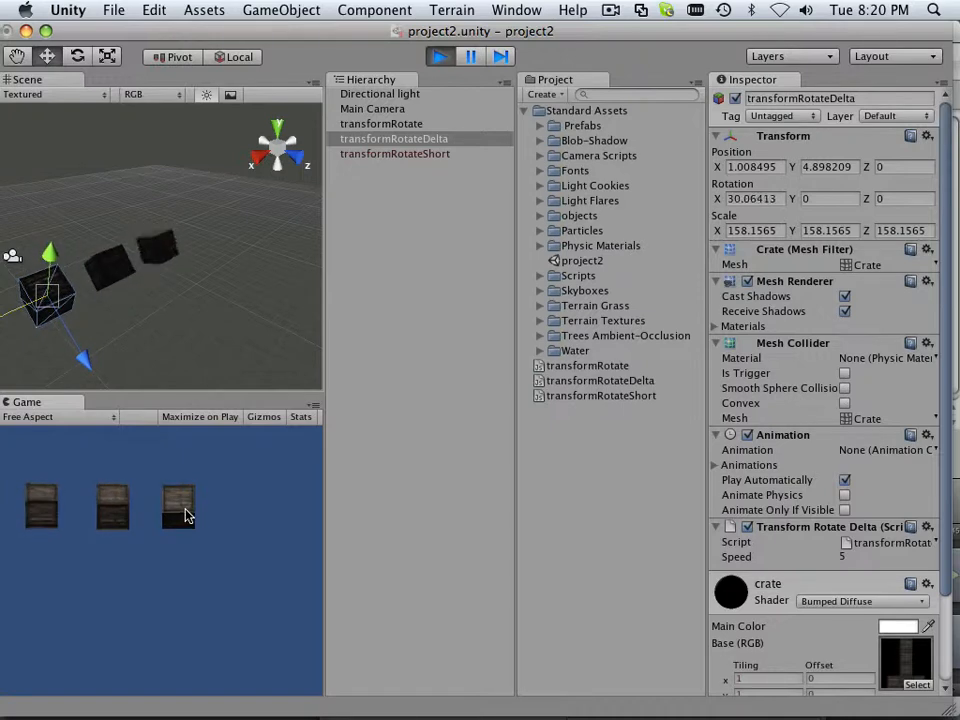
pyautogui.click(440, 56)
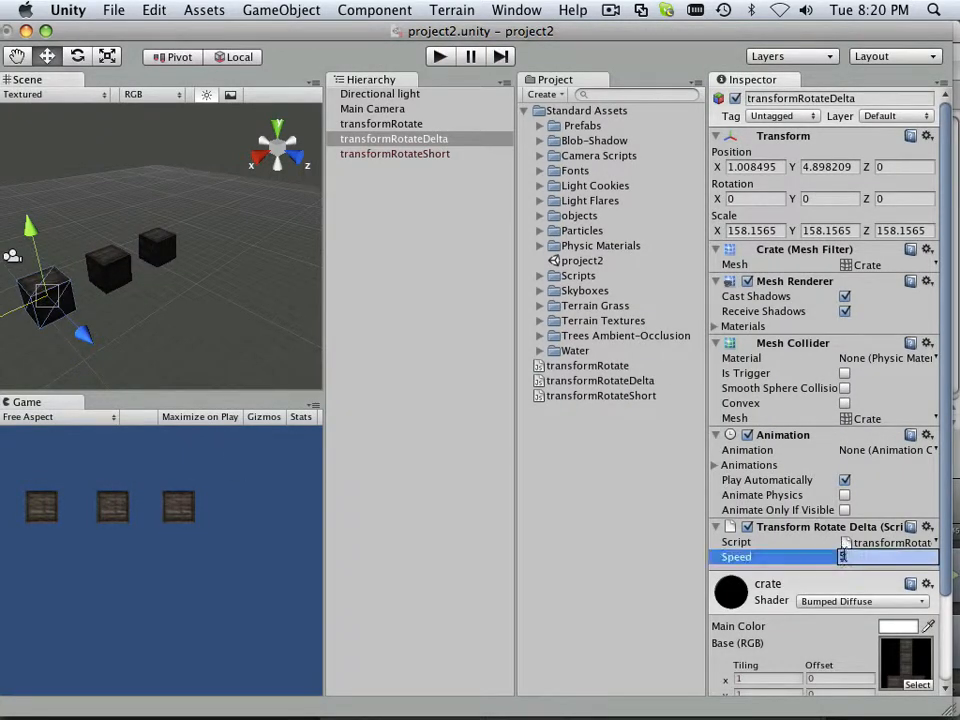
pyautogui.write('20')
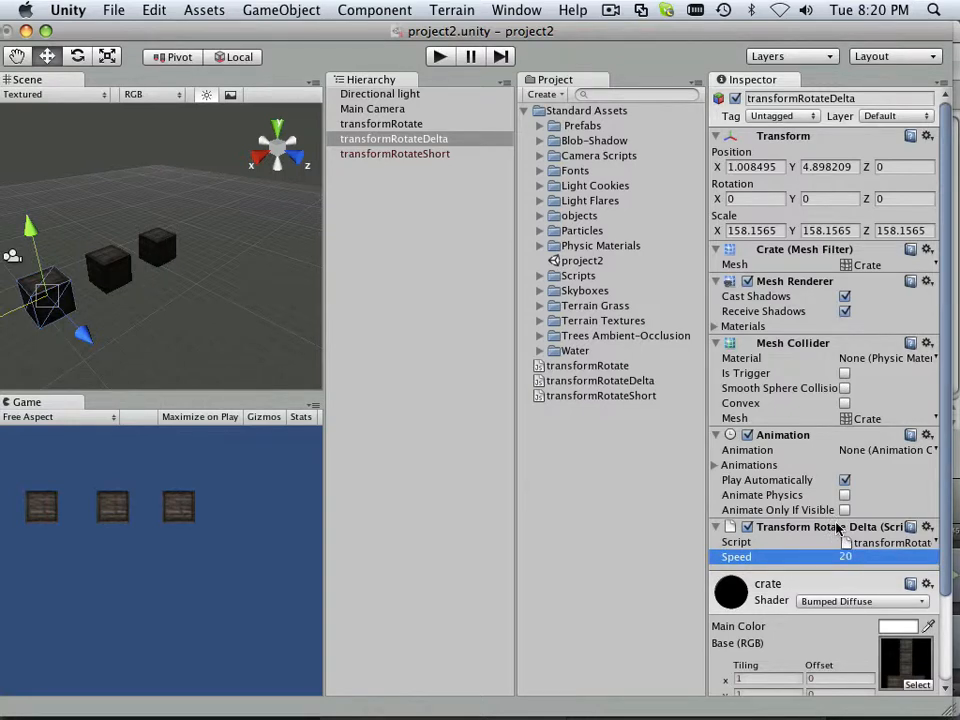
pyautogui.click(440, 56)
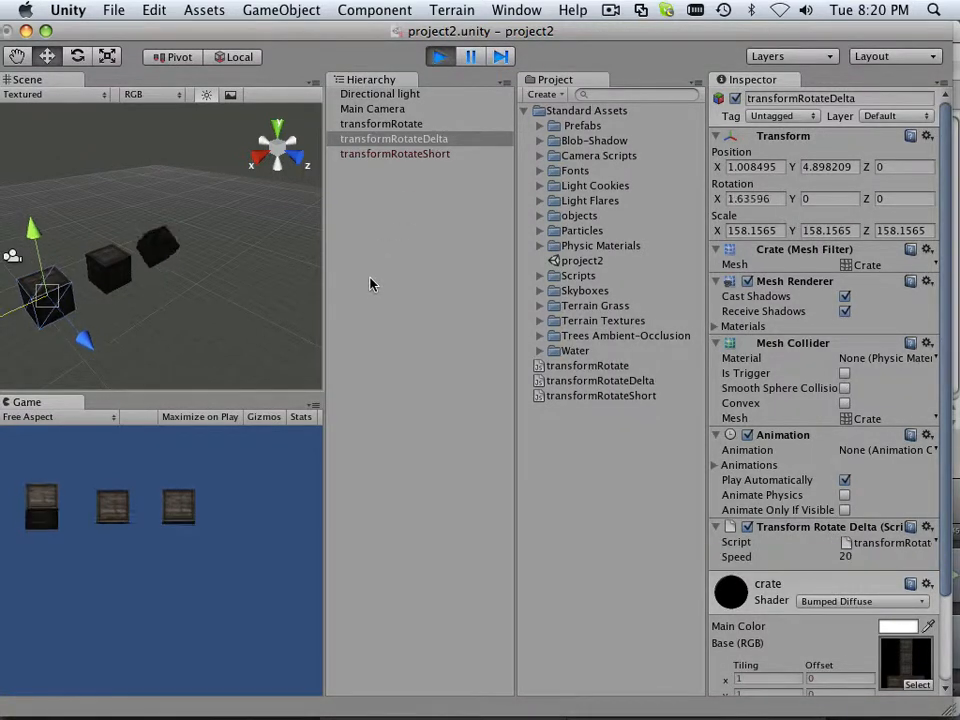